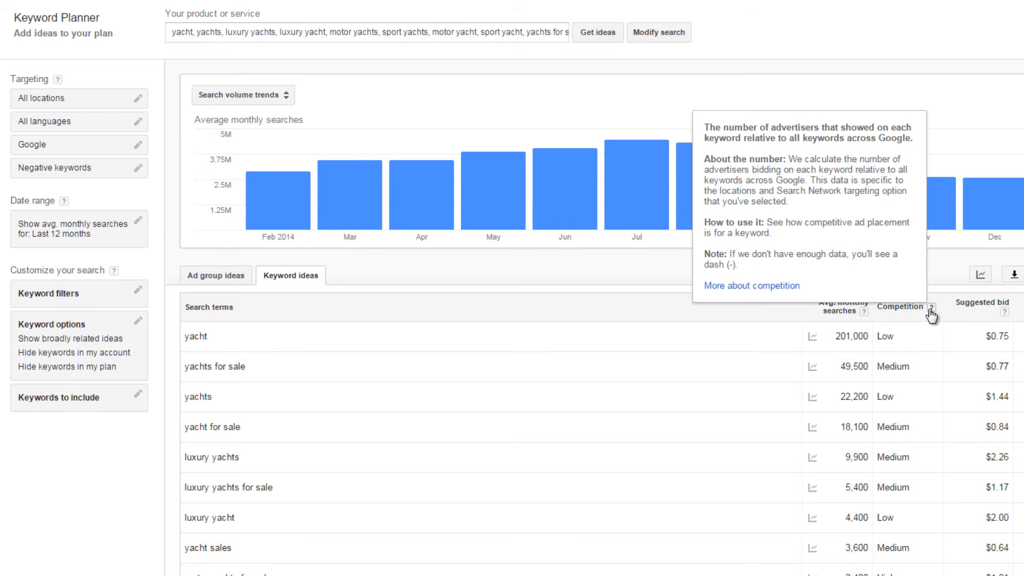
mouse_move(892, 427)
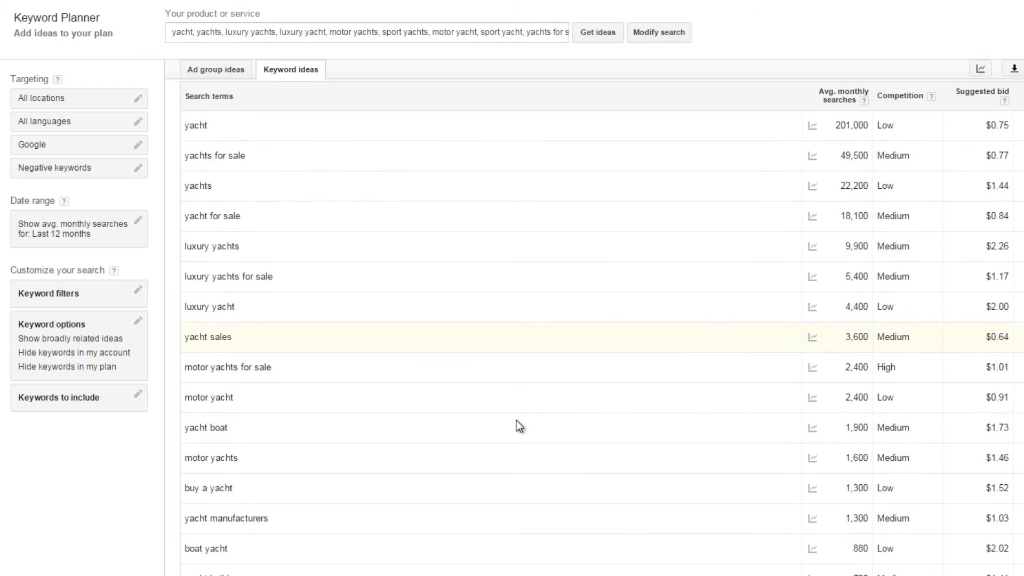
Scroll through the yacht keyword ideas in Google Keyword Planner.
scroll(down, 3)
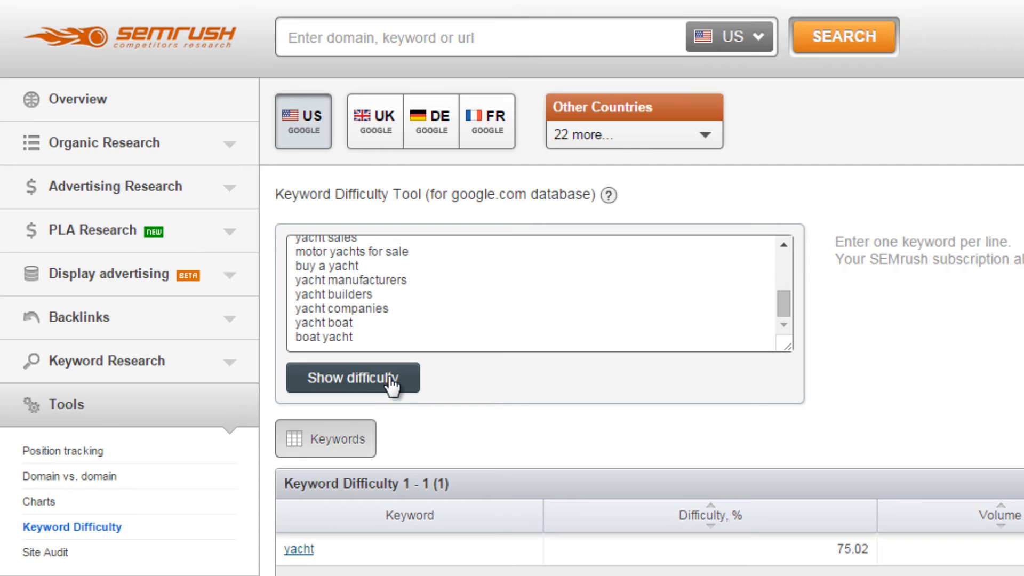
Calculate difficulty for the yacht keywords and scroll through the results, 50.86 to 75.02.
click(351, 377)
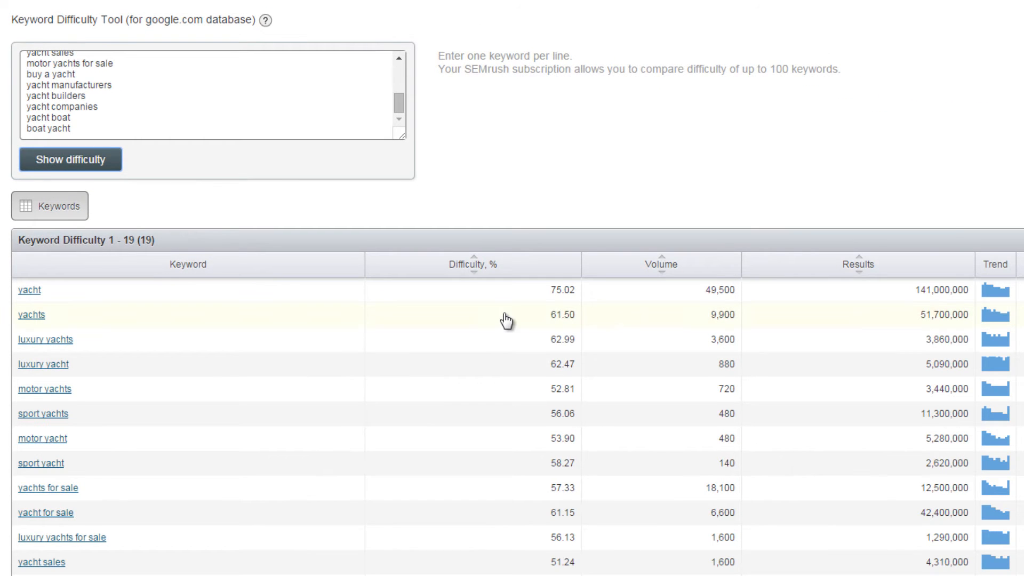
scroll(down, 3)
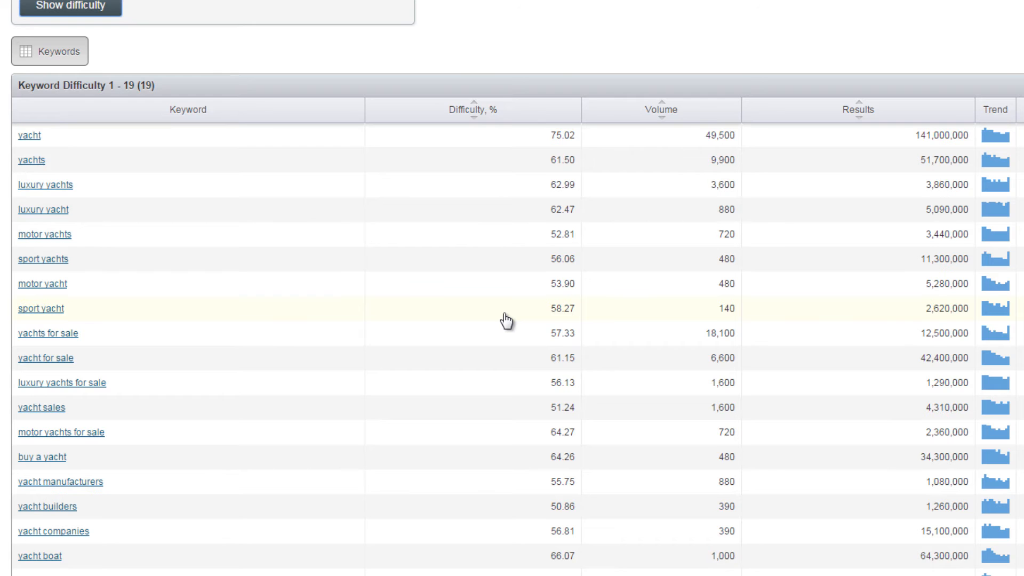
scroll(down, 3)
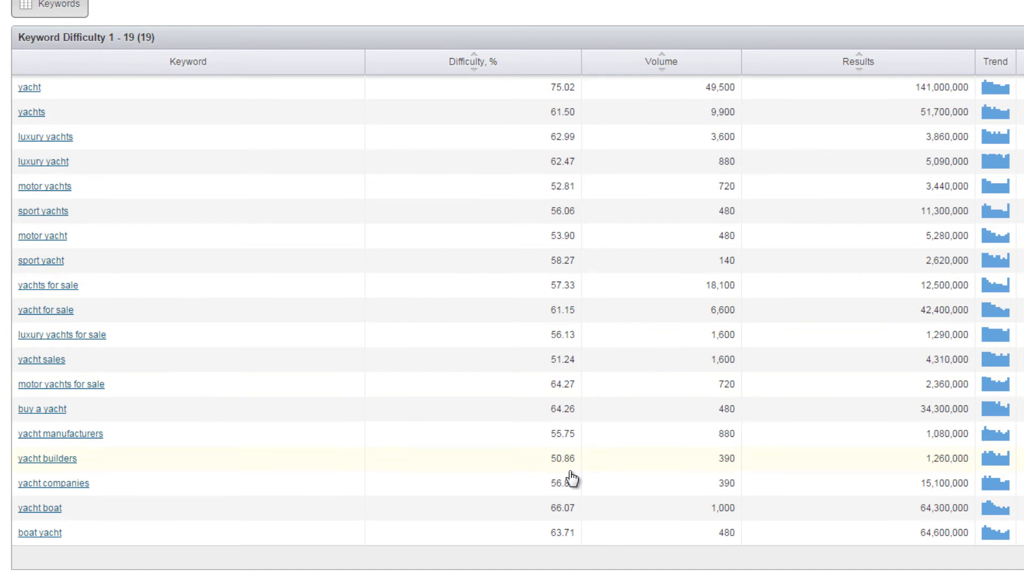
mouse_move(572, 464)
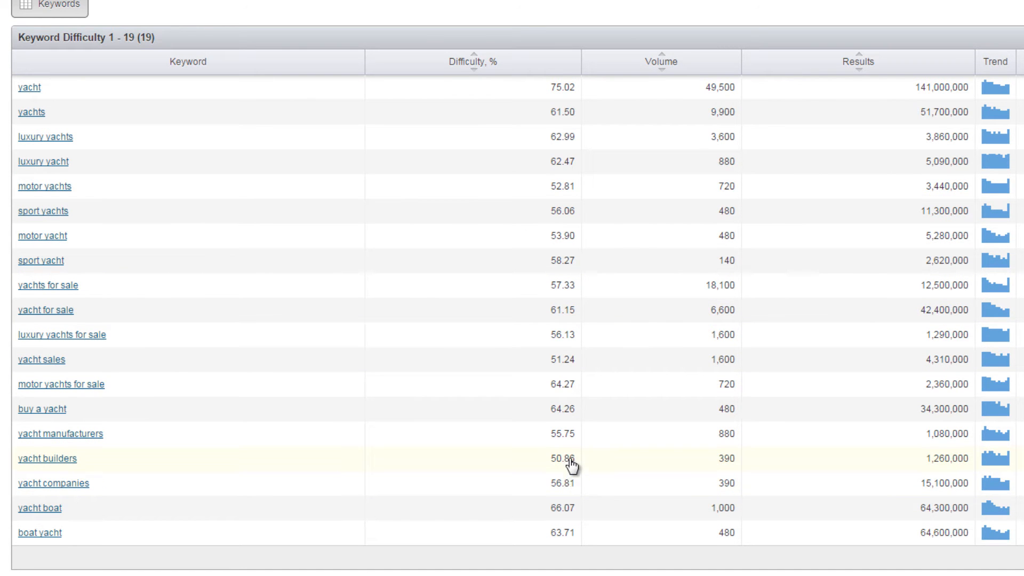
mouse_move(695, 472)
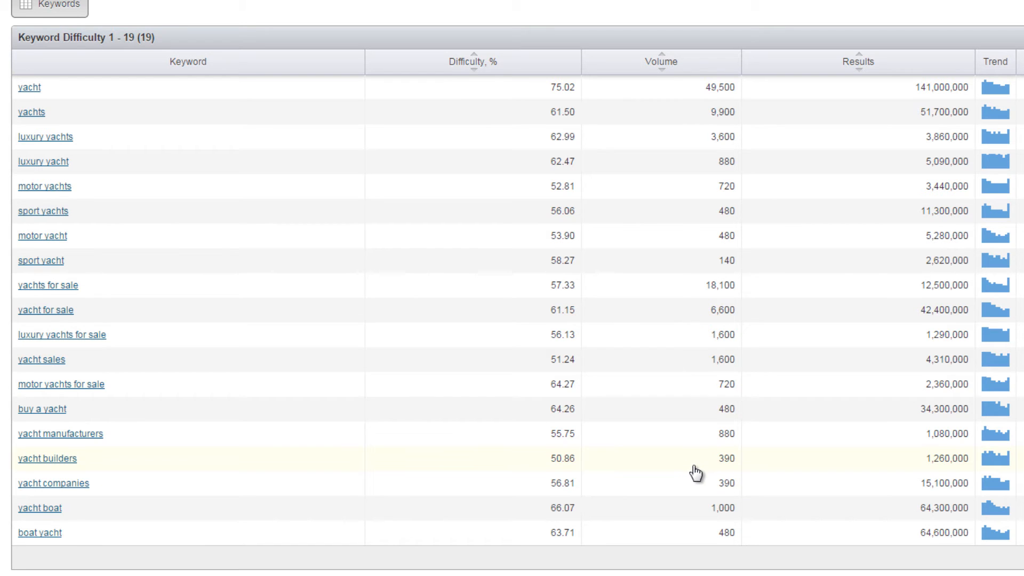
mouse_move(873, 468)
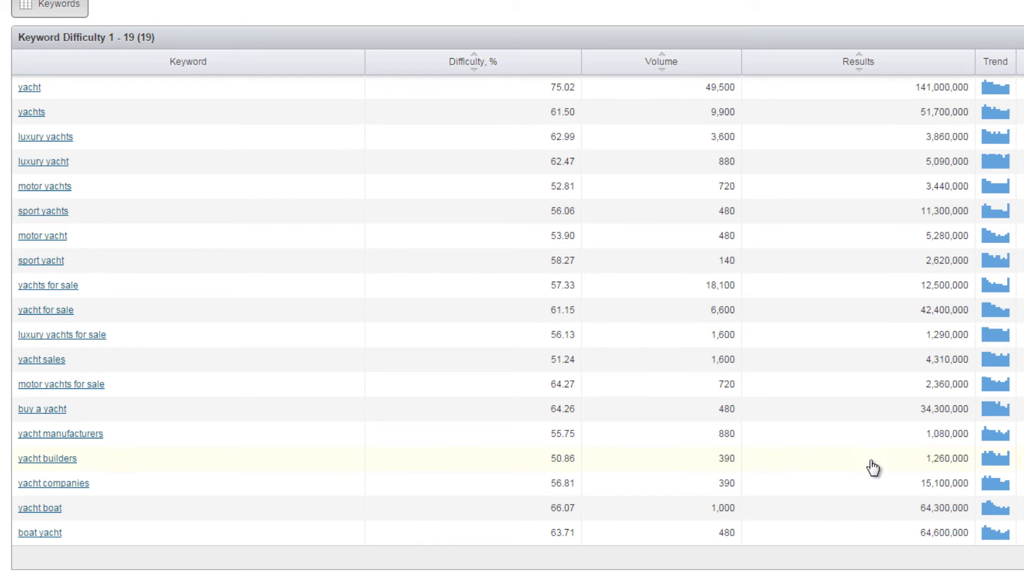
mouse_move(928, 492)
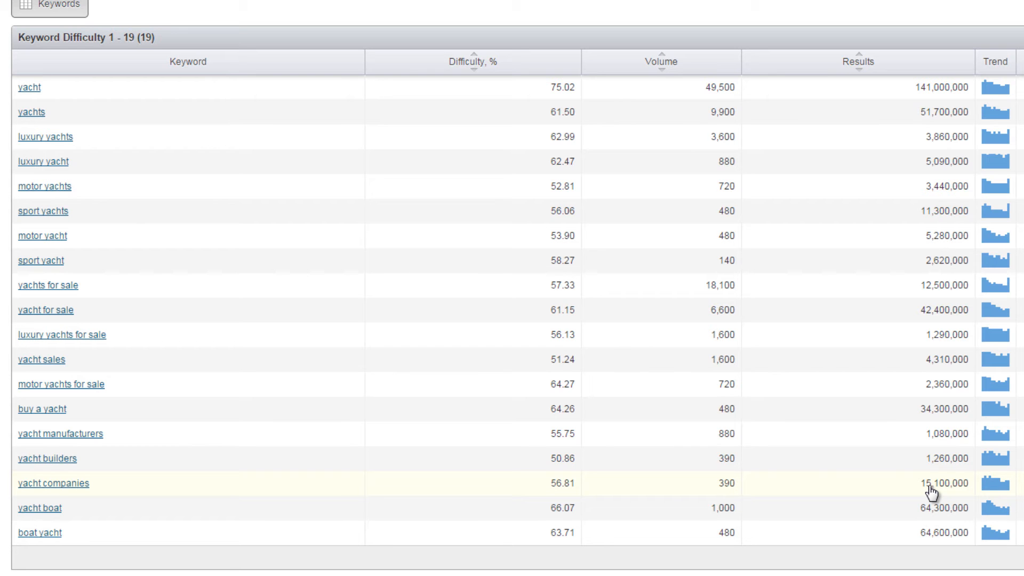
mouse_move(936, 473)
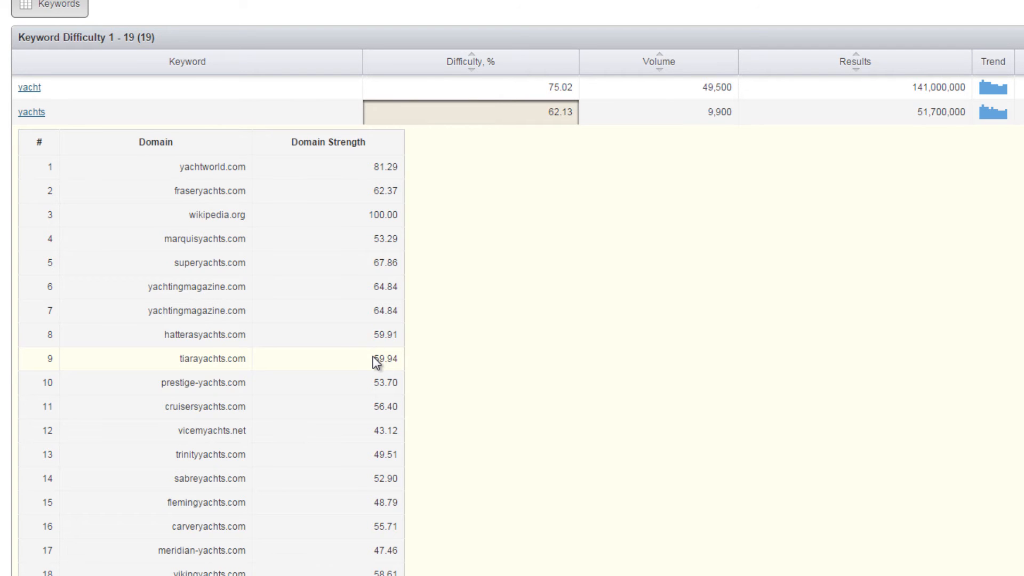
mouse_move(365, 217)
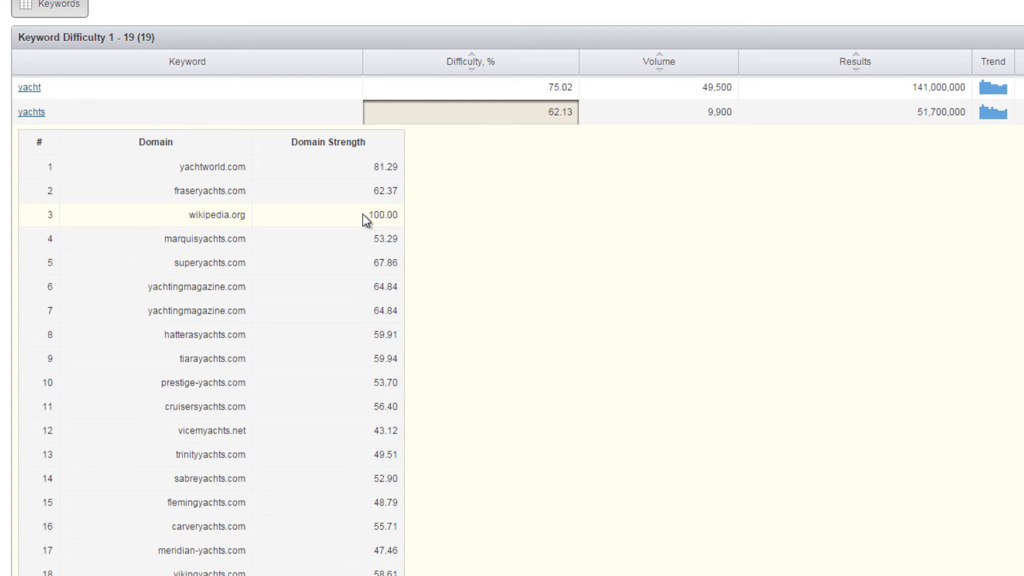
mouse_move(363, 243)
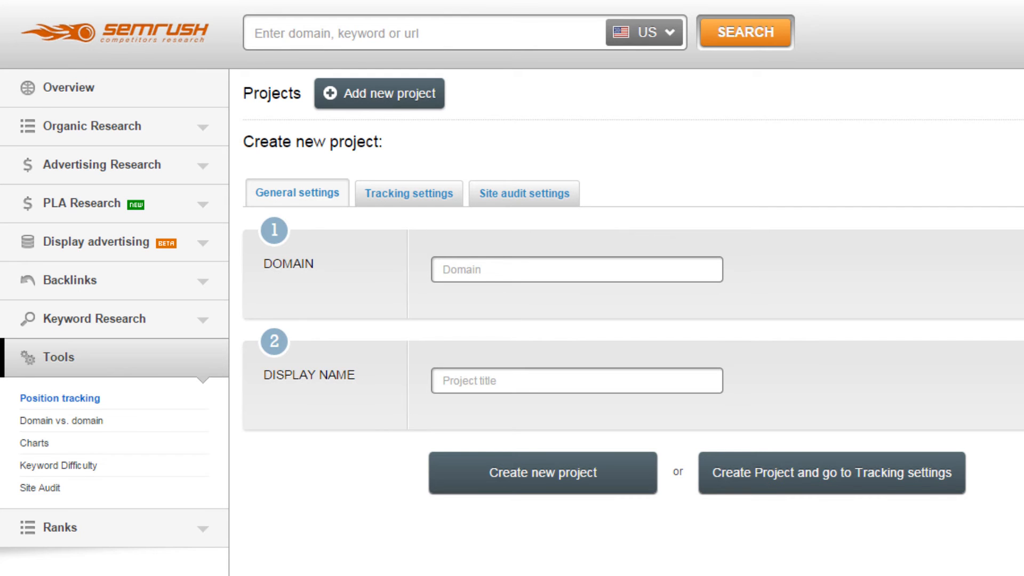
mouse_move(65, 411)
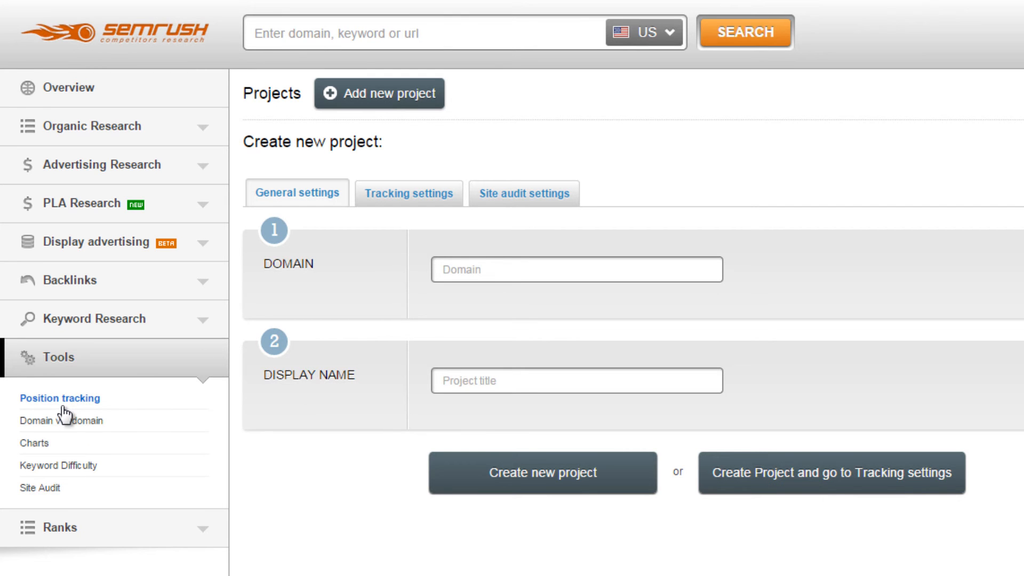
Enter marquisyachts.com as both the project domain and display name.
click(575, 270)
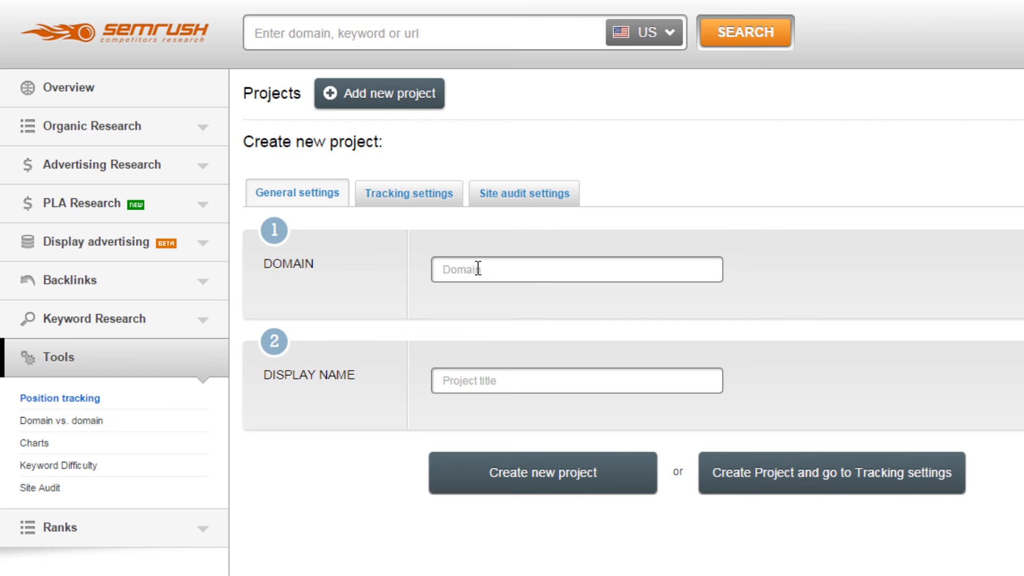
text(marquisyachts.com)
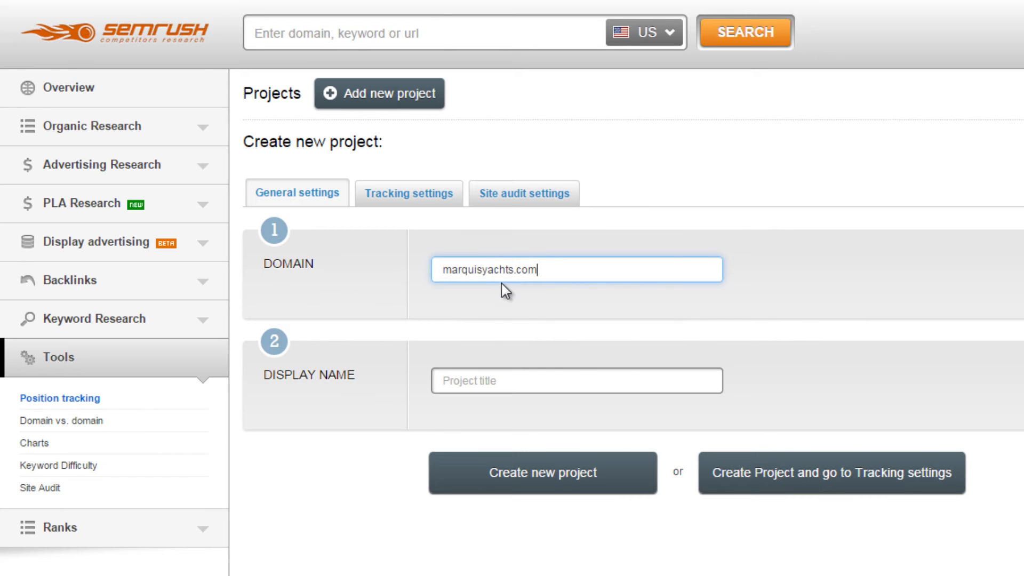
click(576, 381)
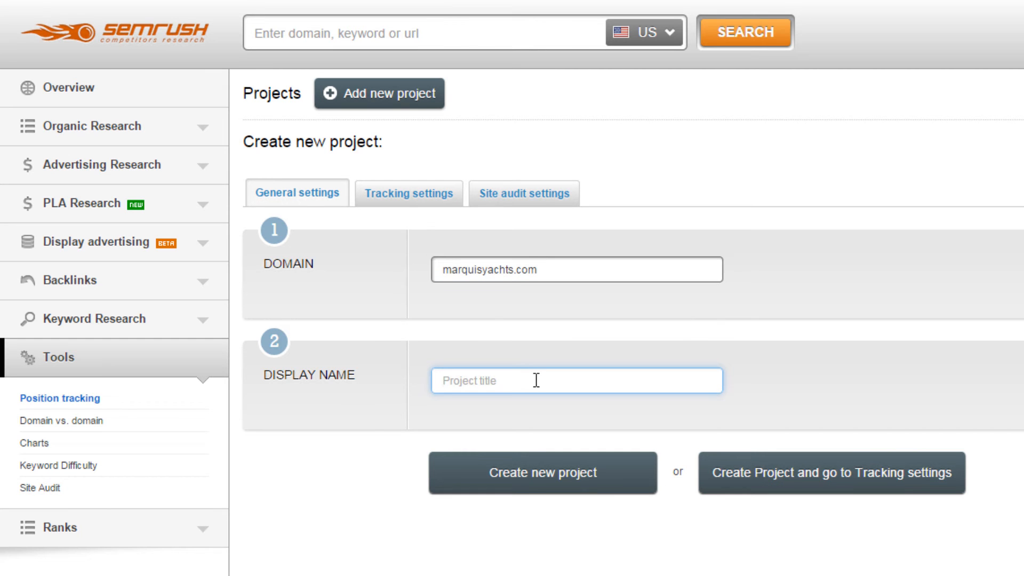
text(marquisyachts.com)
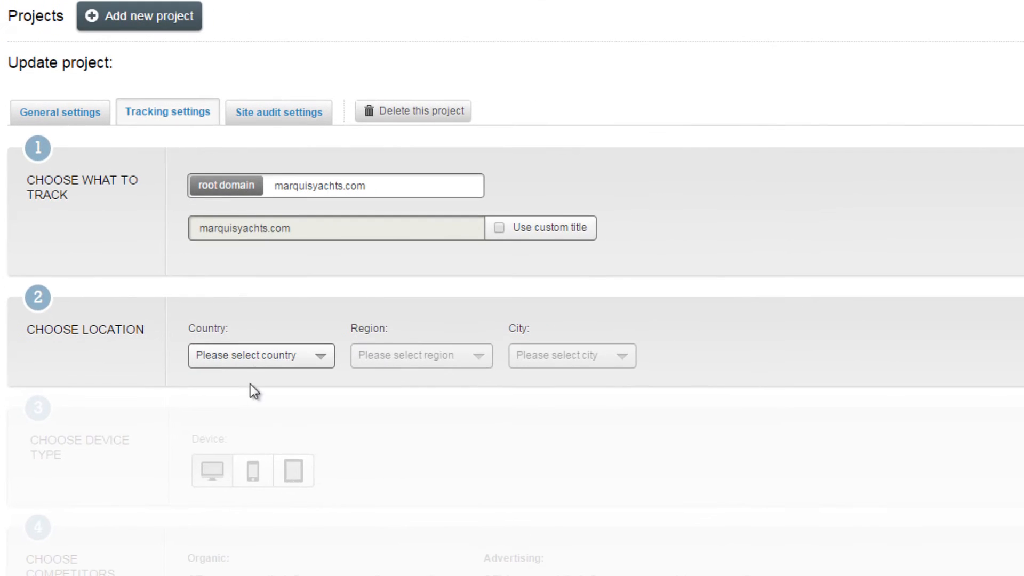
mouse_move(261, 356)
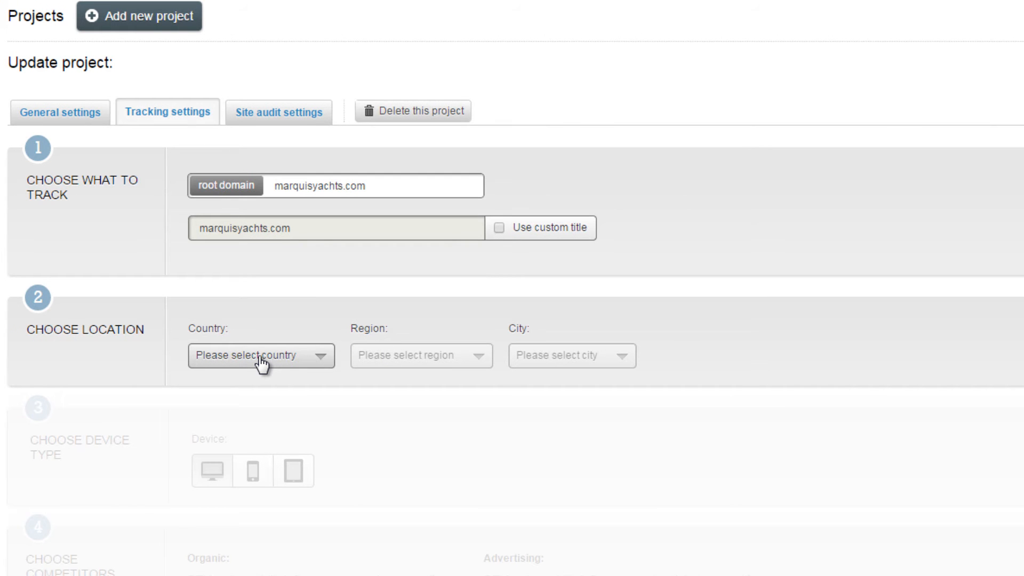
Choose United States as the tracking country.
click(260, 356)
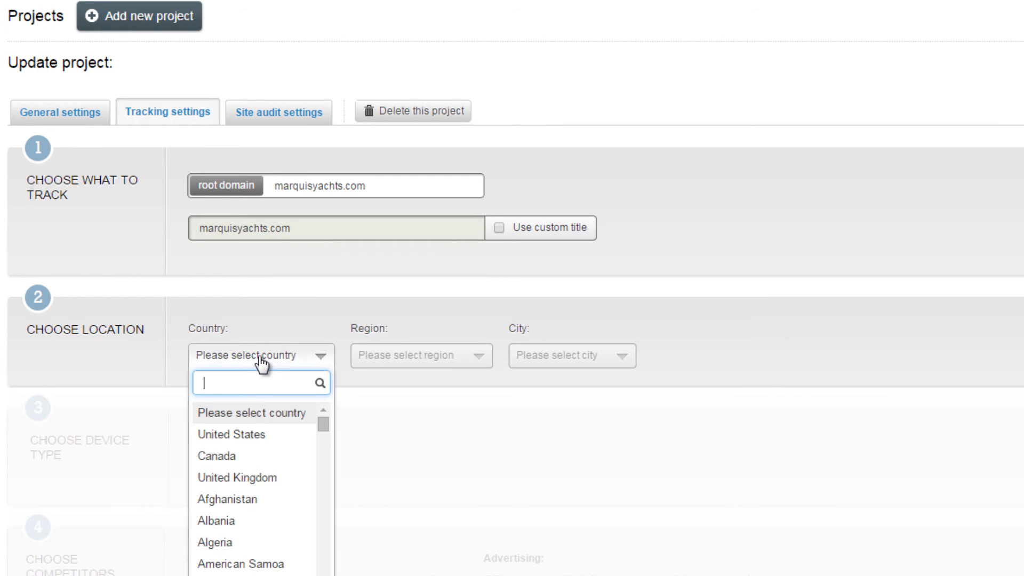
mouse_move(241, 434)
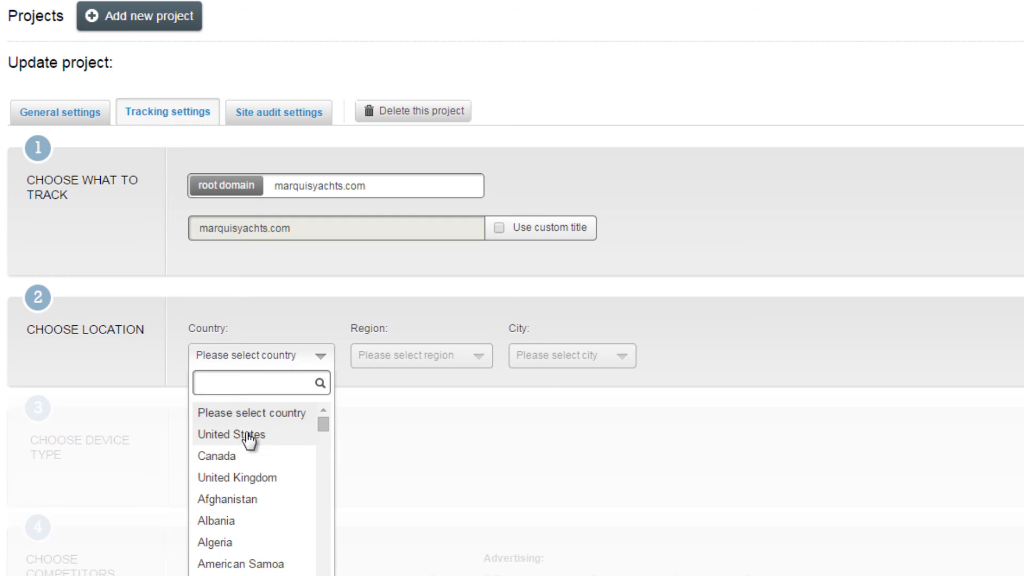
click(237, 434)
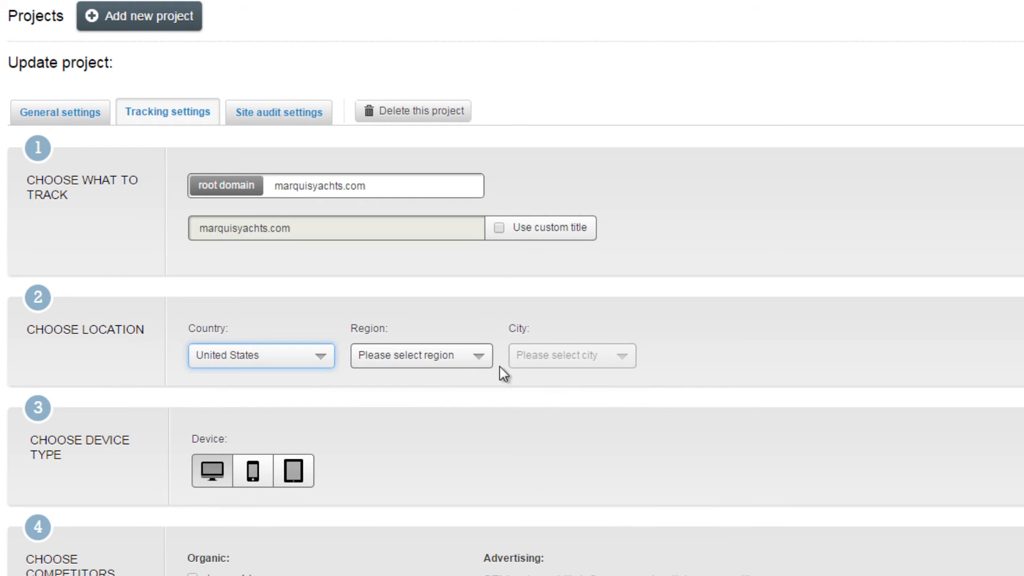
mouse_move(576, 361)
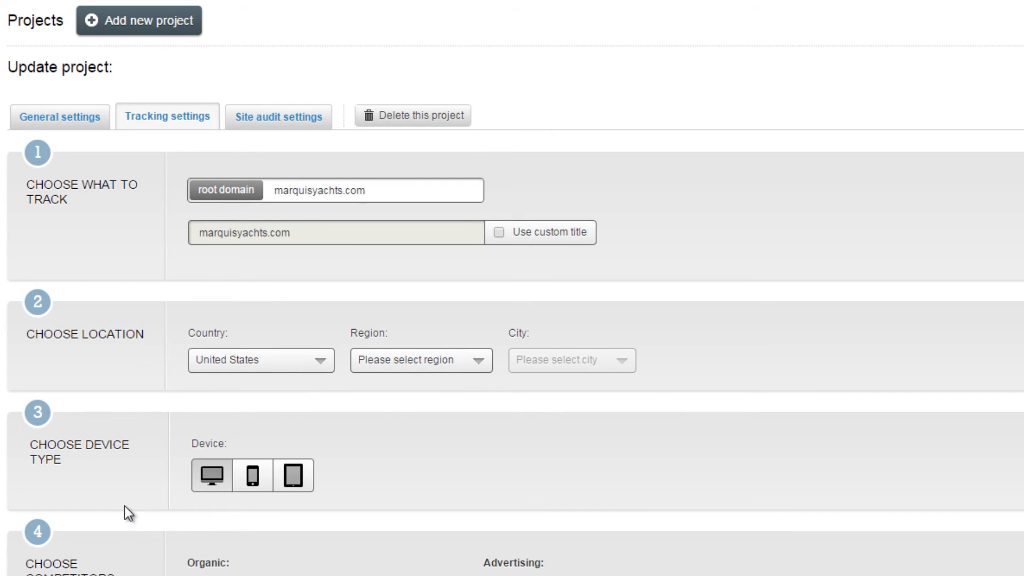
mouse_move(207, 515)
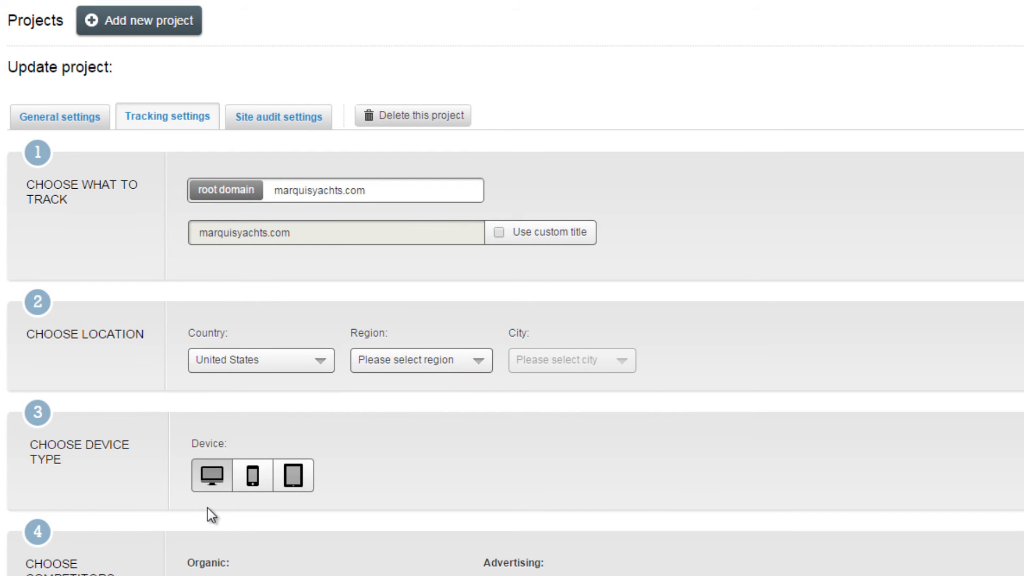
mouse_move(257, 509)
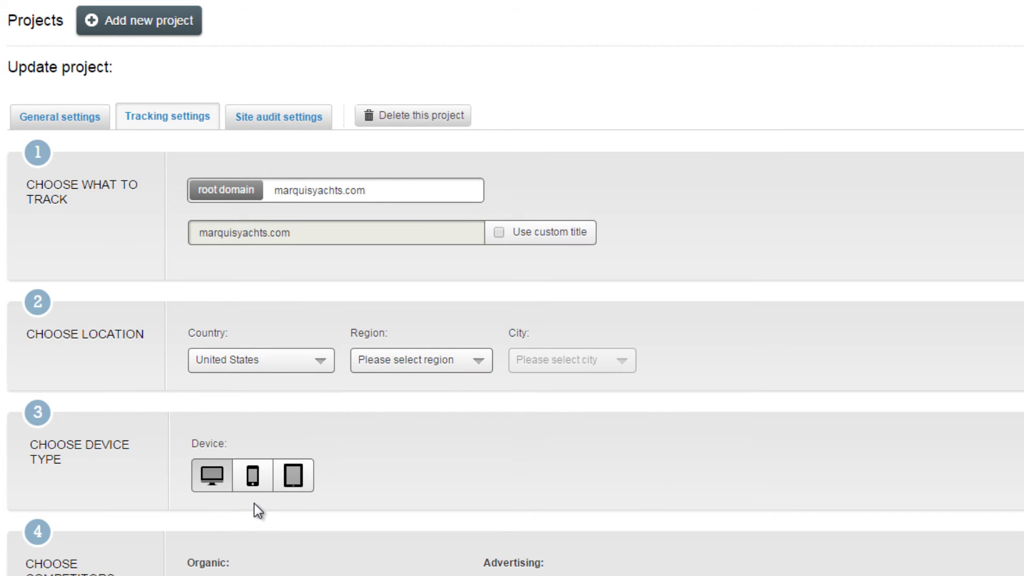
mouse_move(253, 475)
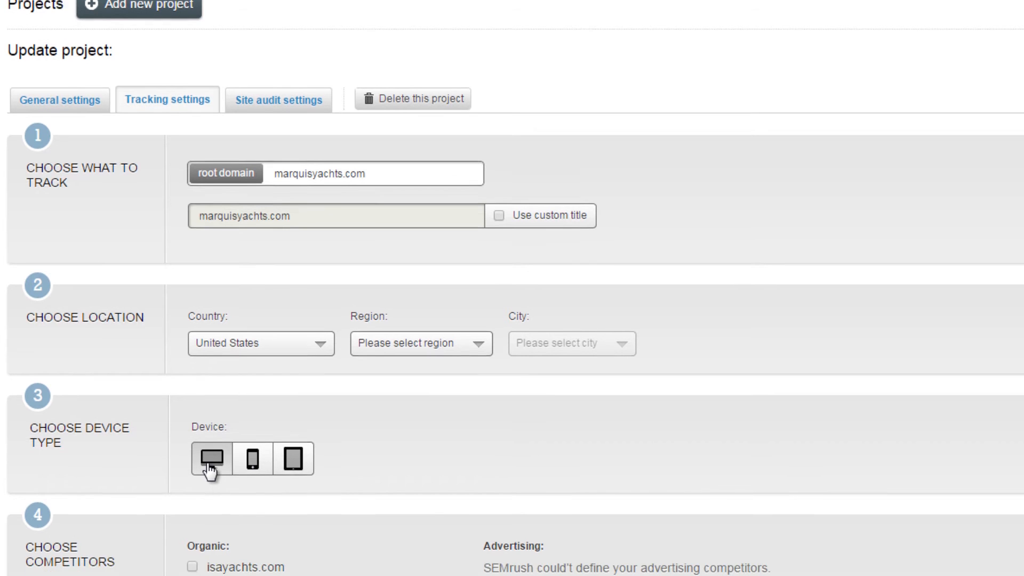
Scroll the Position Tracking settings down to section 6, Add Keywords.
scroll(down, 3)
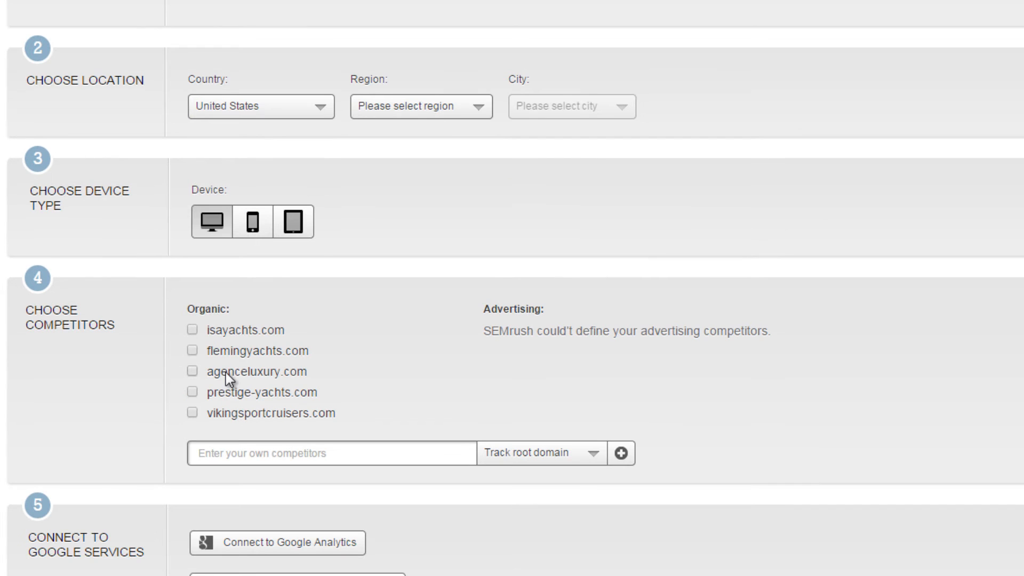
mouse_move(224, 431)
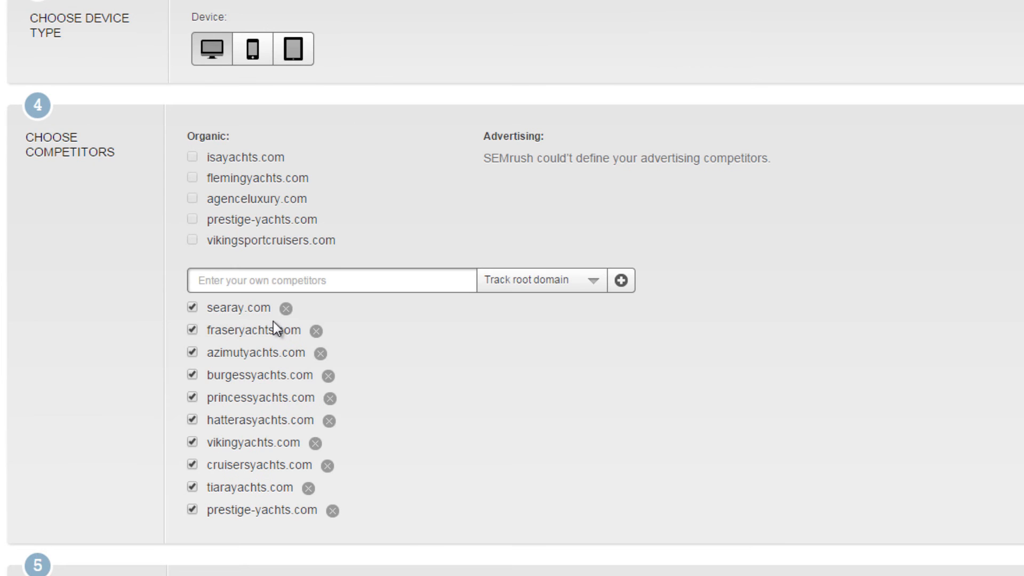
scroll(down, 3)
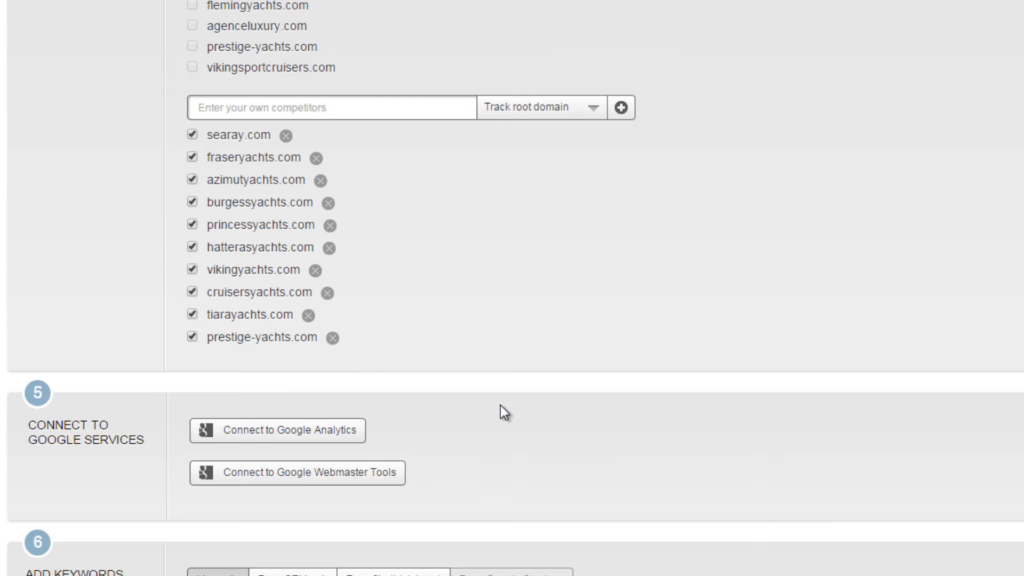
scroll(down, 3)
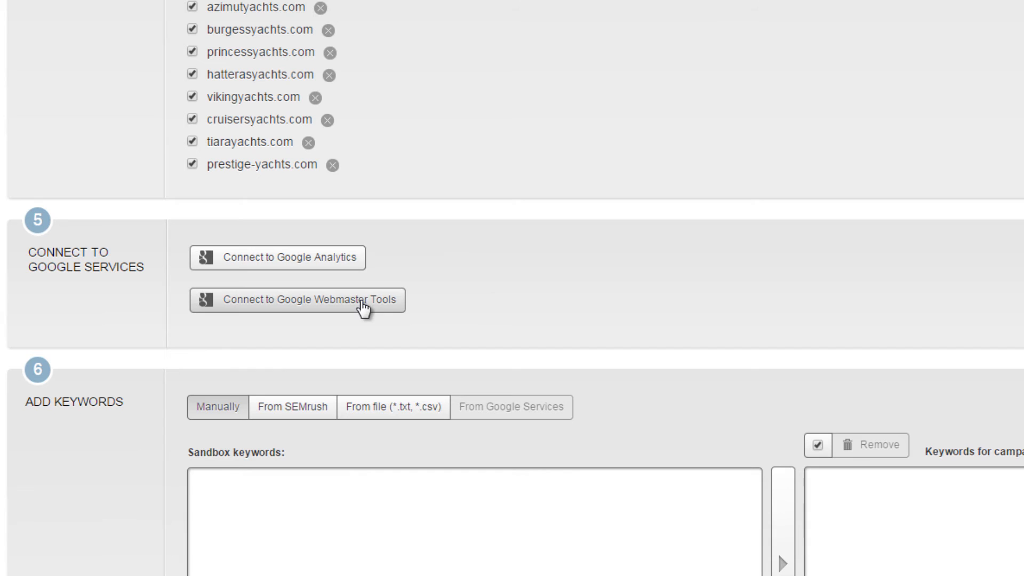
scroll(down, 3)
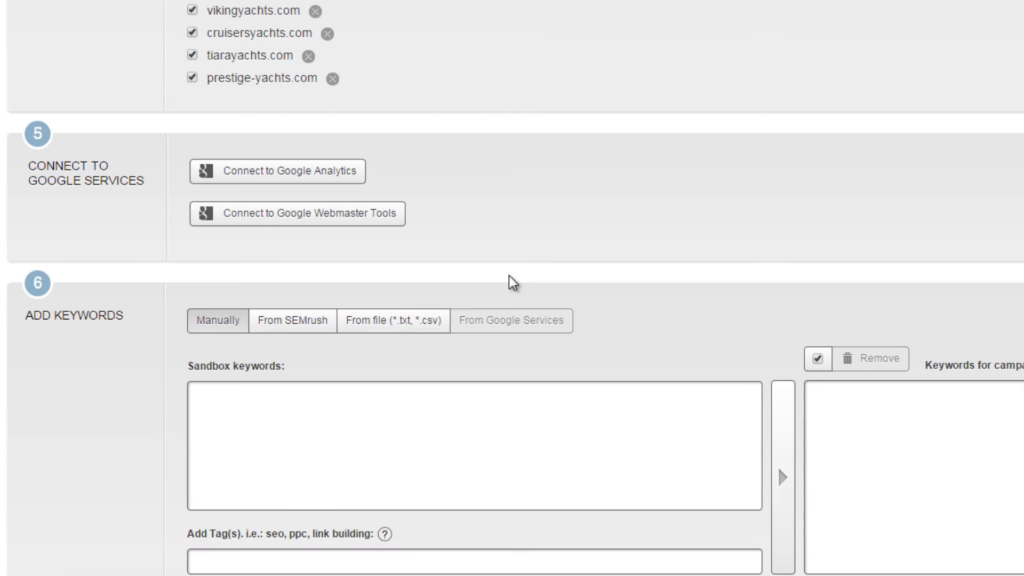
scroll(down, 3)
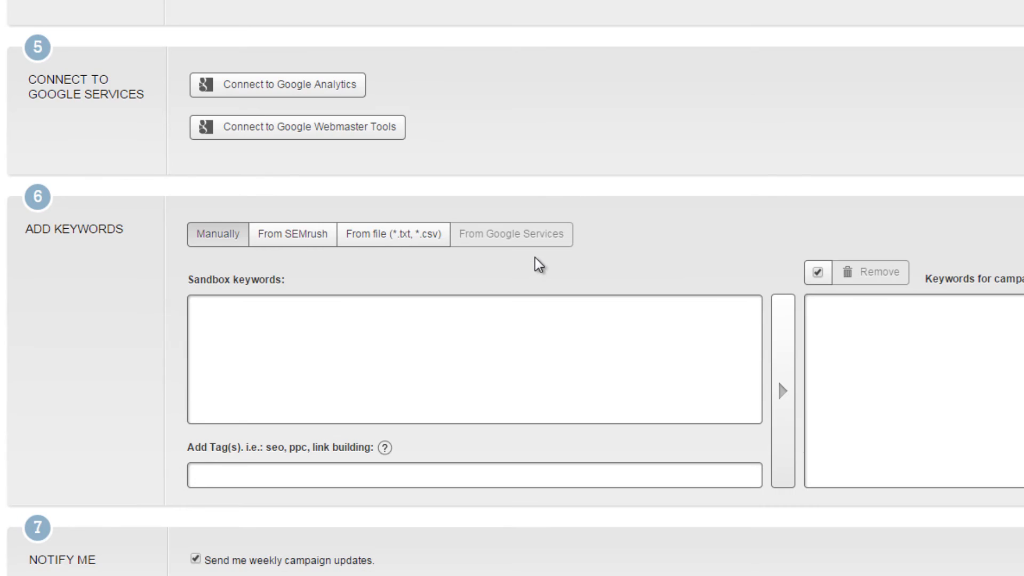
scroll(up, 3)
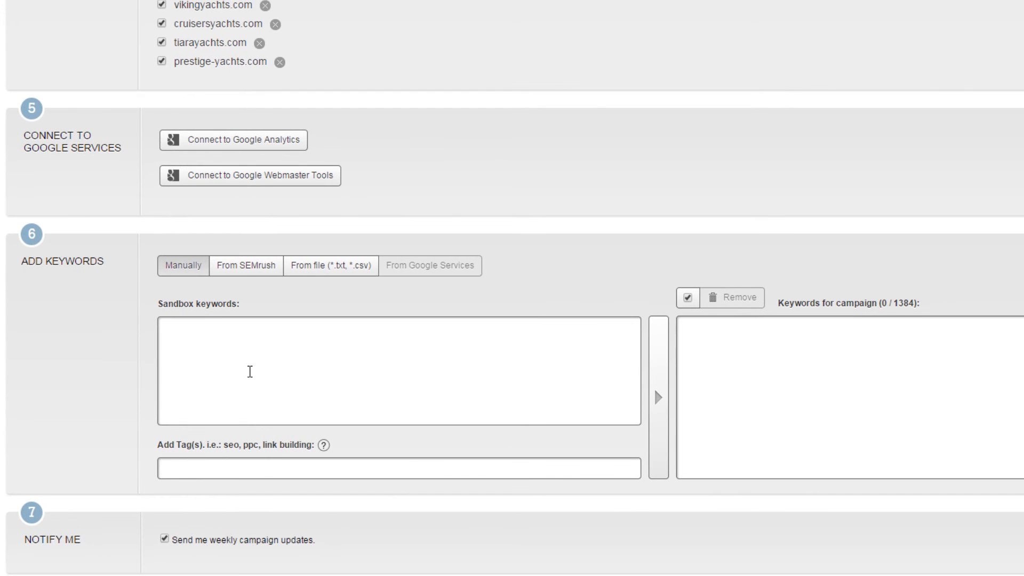
Enter the yacht keywords, starting with 'luxury yachts for sale', and start tracking.
click(398, 371)
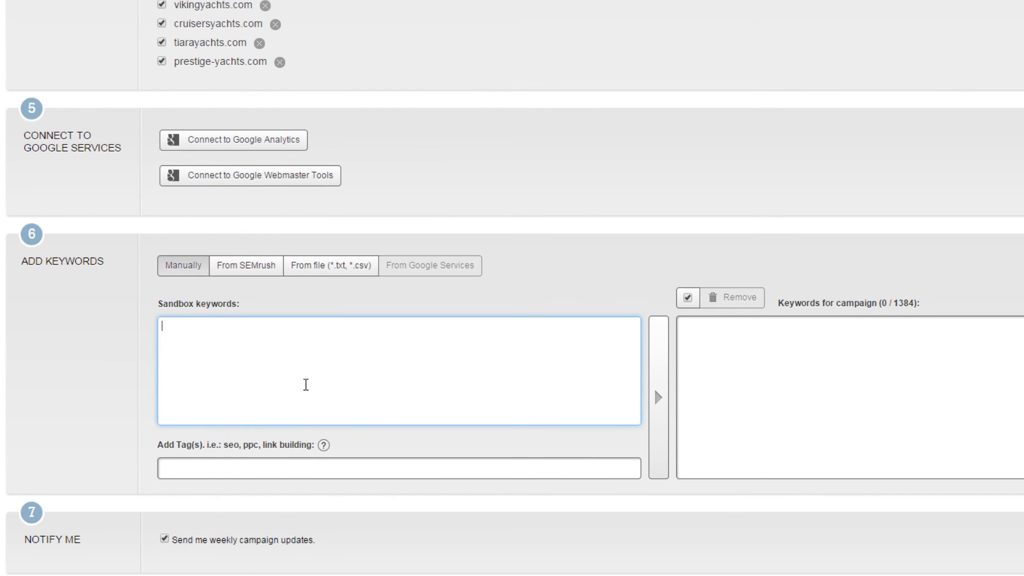
text(luxury yachts for sale)
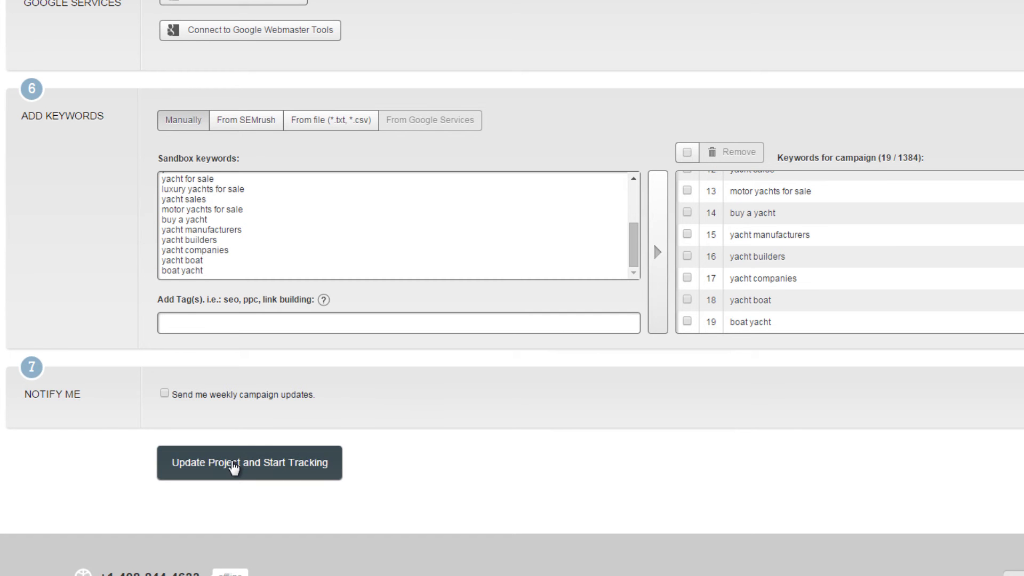
click(250, 462)
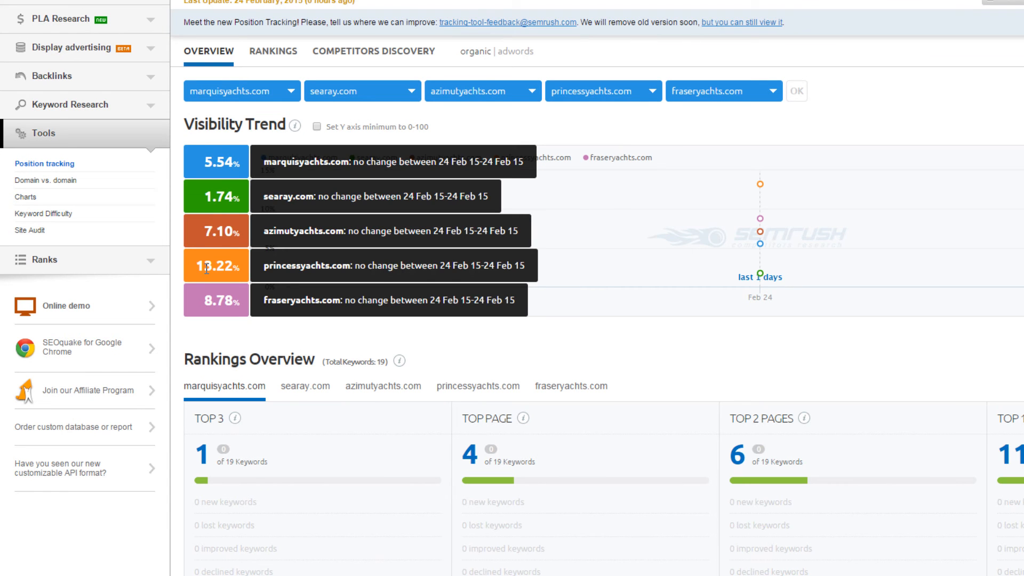
mouse_move(210, 157)
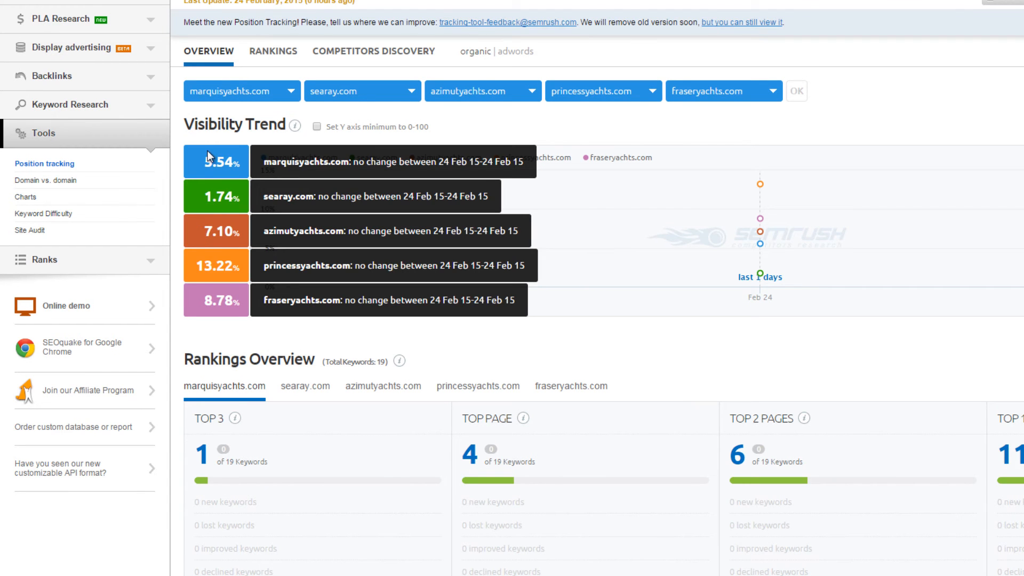
mouse_move(759, 188)
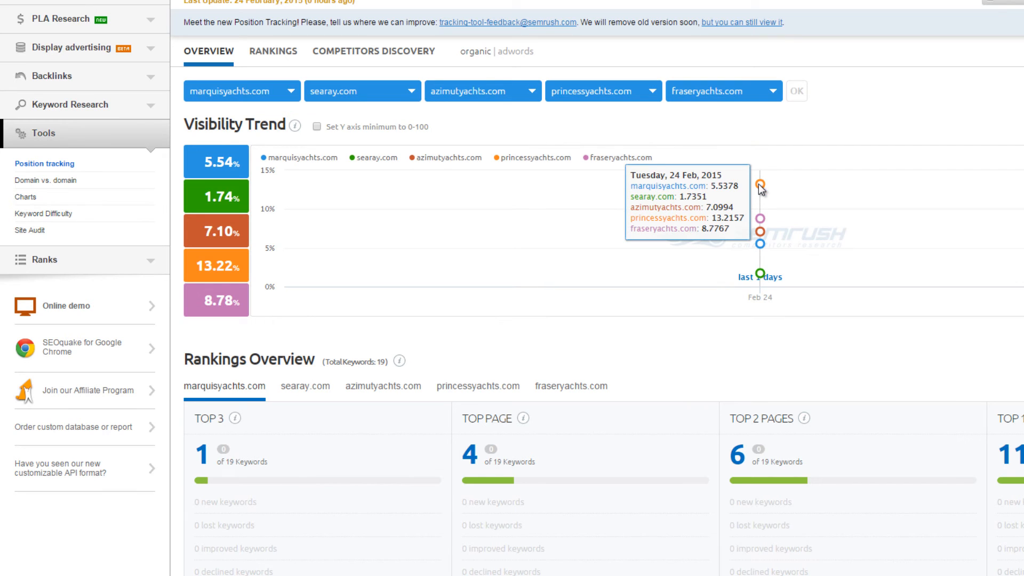
mouse_move(797, 183)
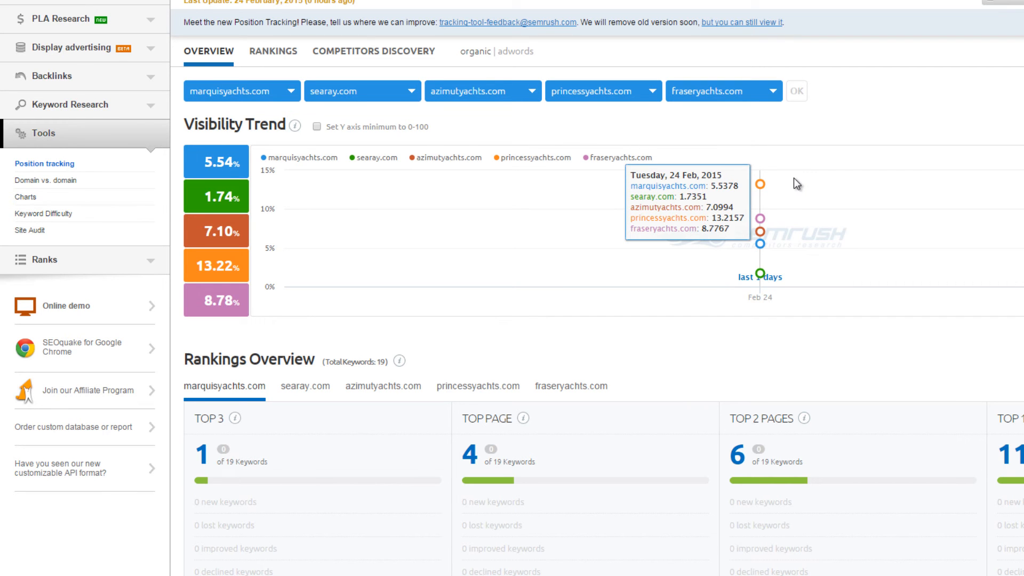
mouse_move(840, 210)
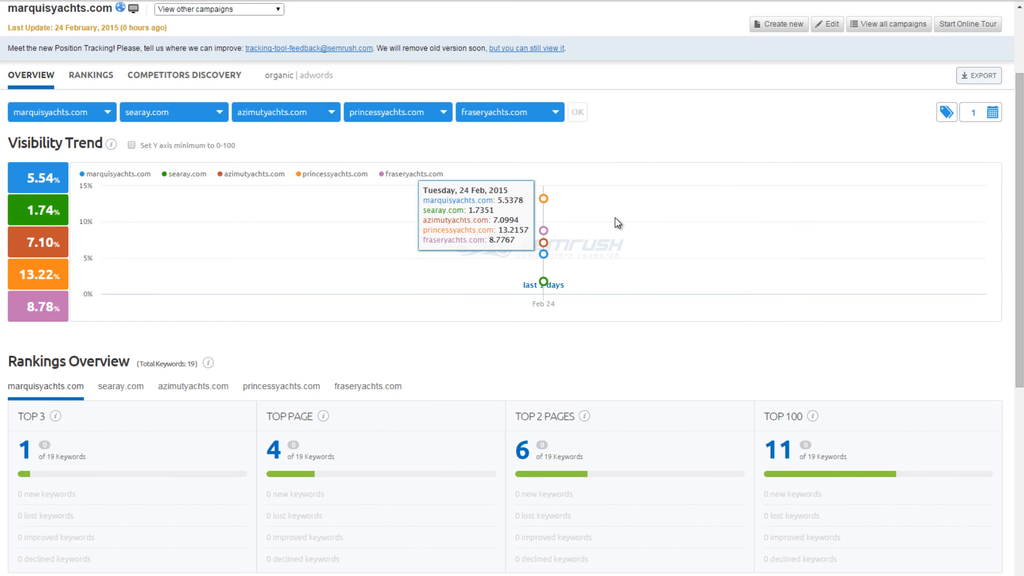
scroll(down, 3)
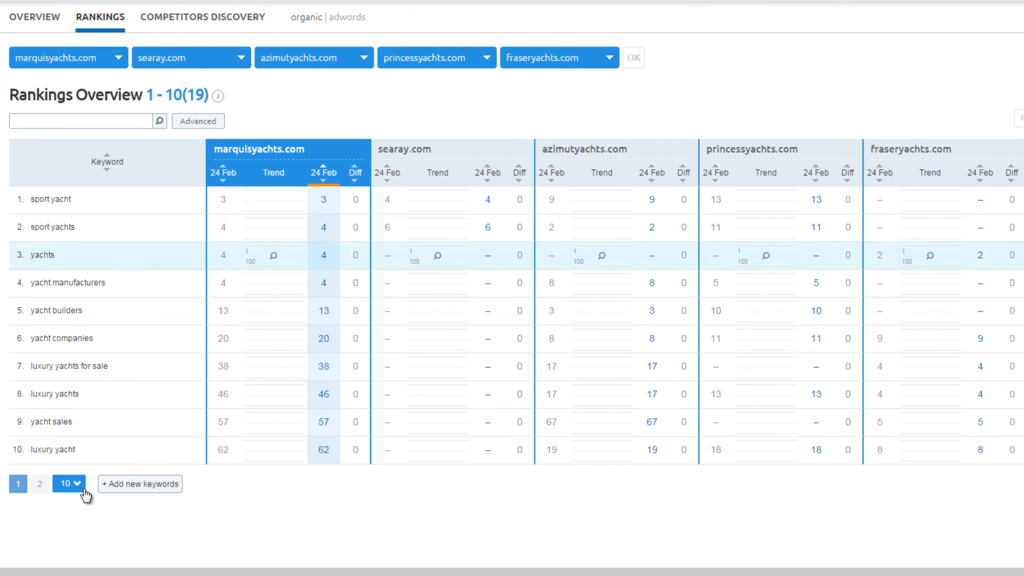
Show 100 rows per page to list all 19 keywords, then return to Overview.
click(69, 483)
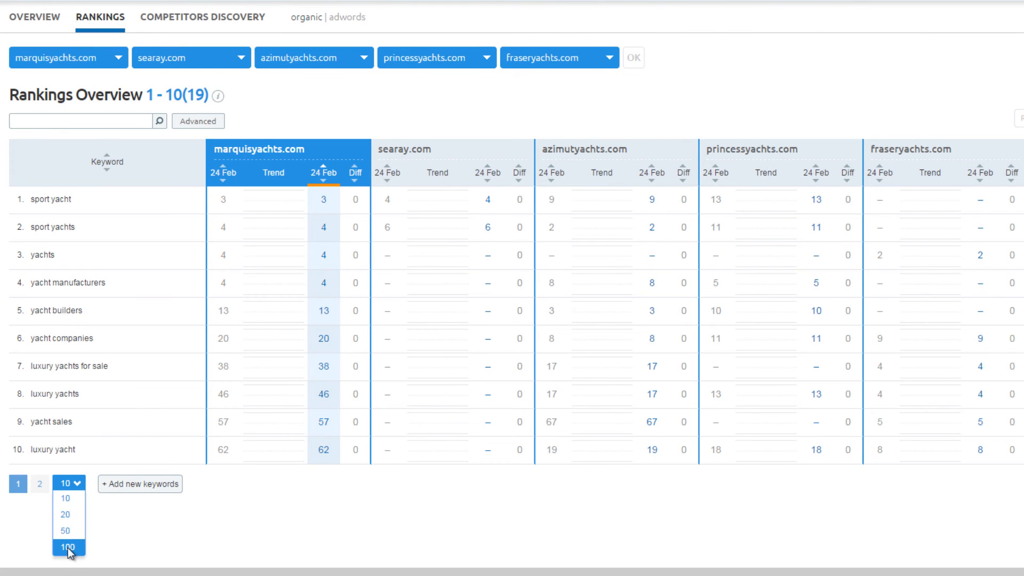
click(67, 547)
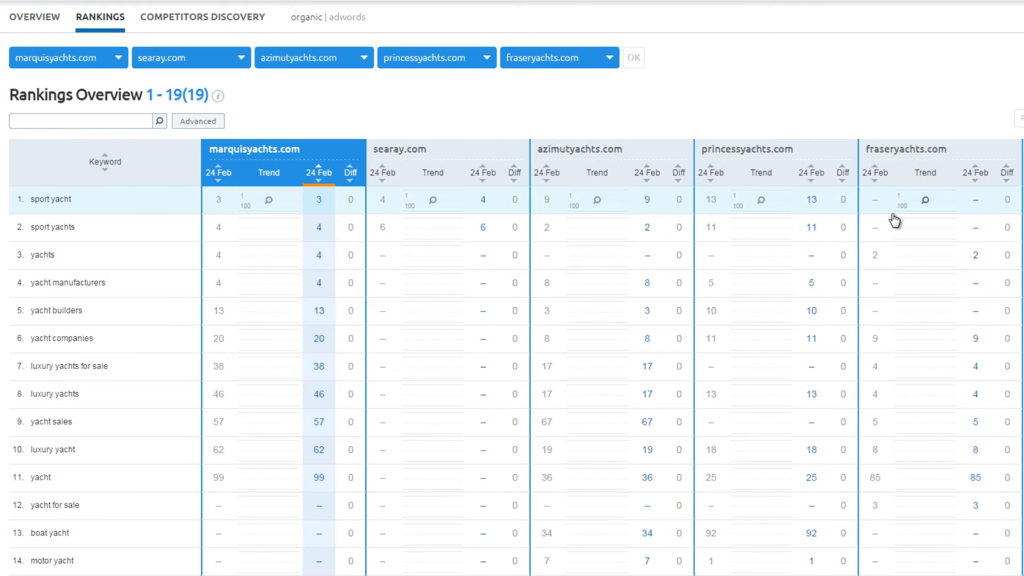
click(34, 17)
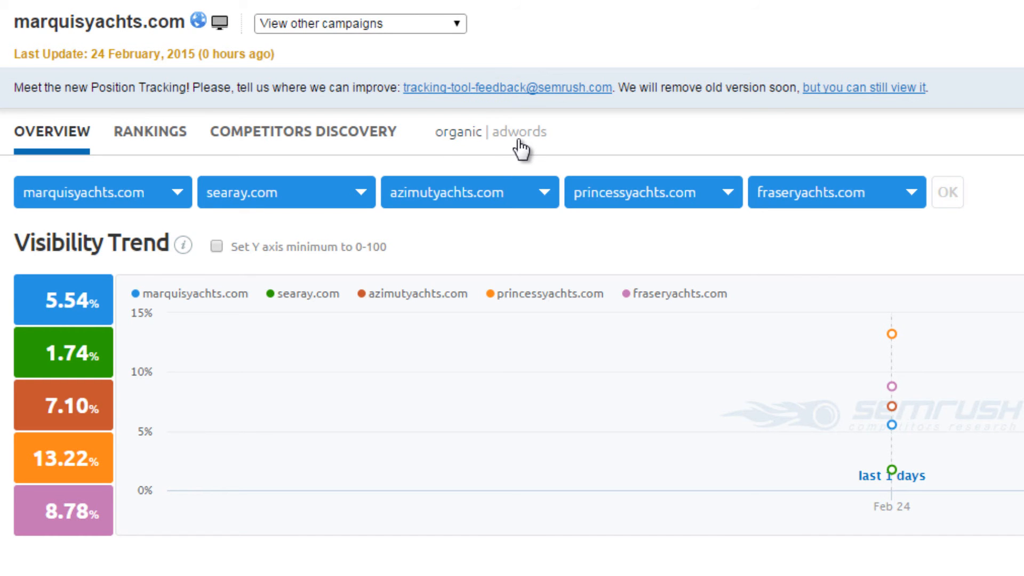
mouse_move(471, 140)
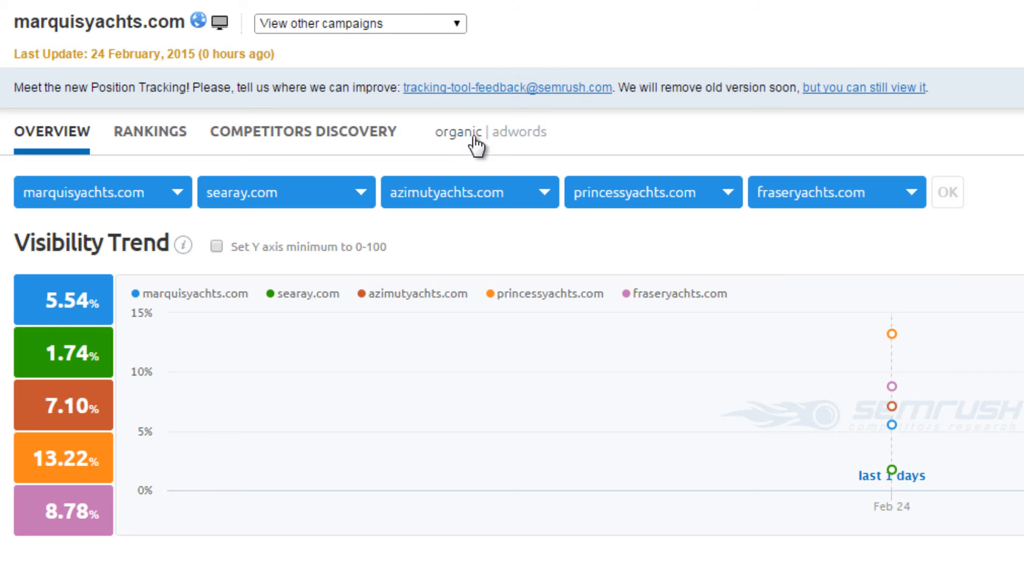
Switch the ranking data from organic to AdWords paid results.
click(521, 131)
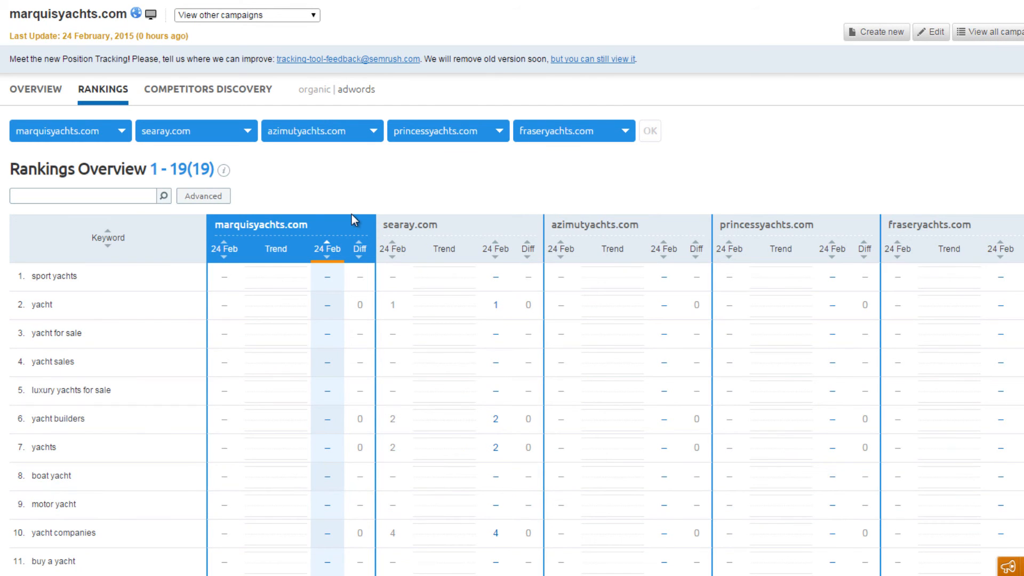
mouse_move(355, 233)
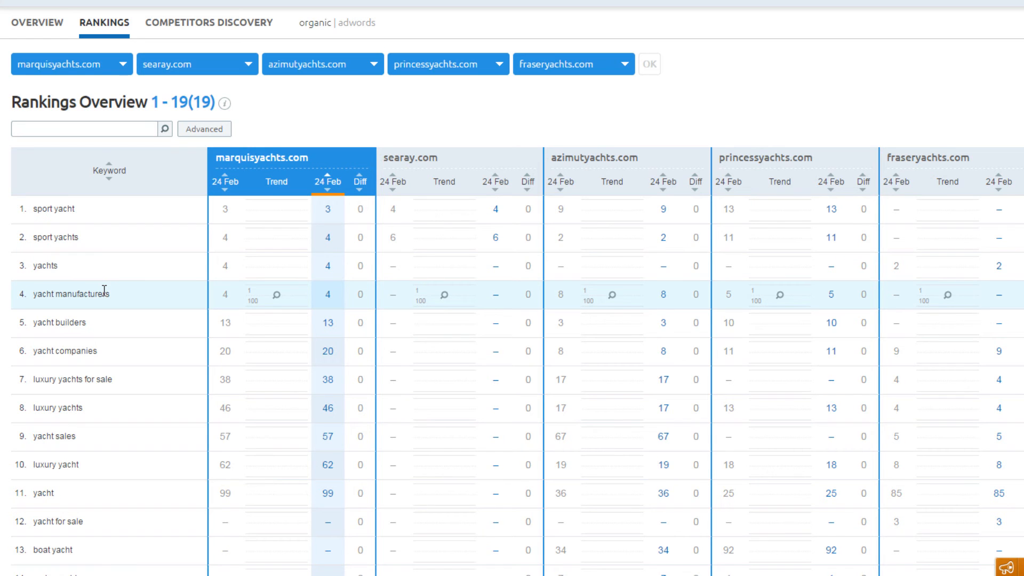
mouse_move(64, 296)
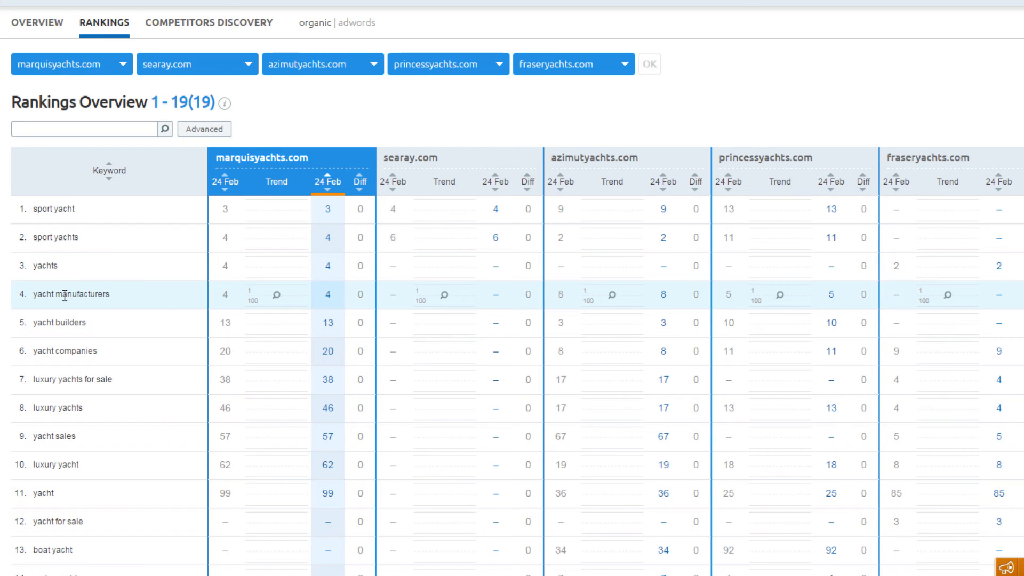
mouse_move(58, 294)
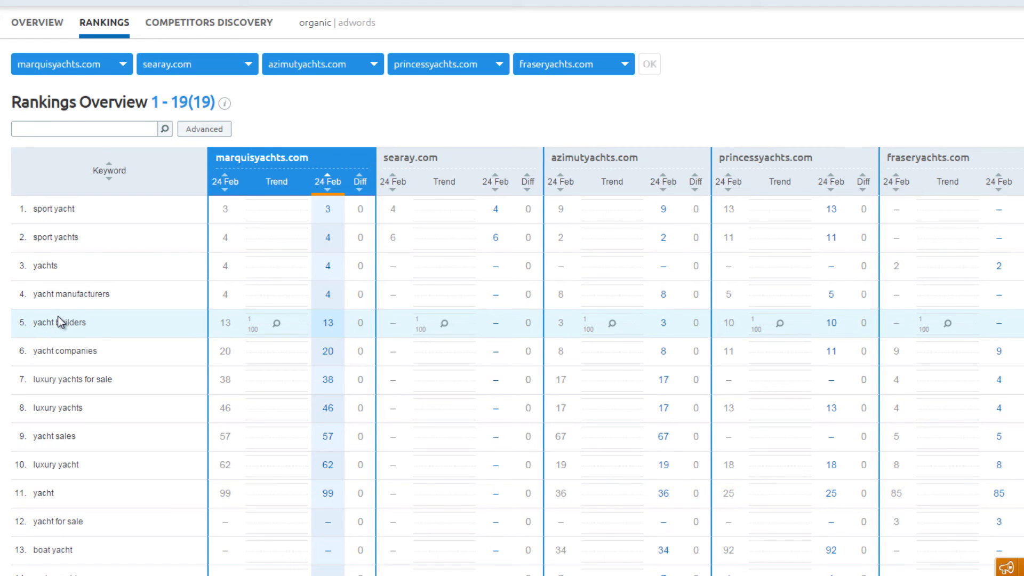
mouse_move(58, 342)
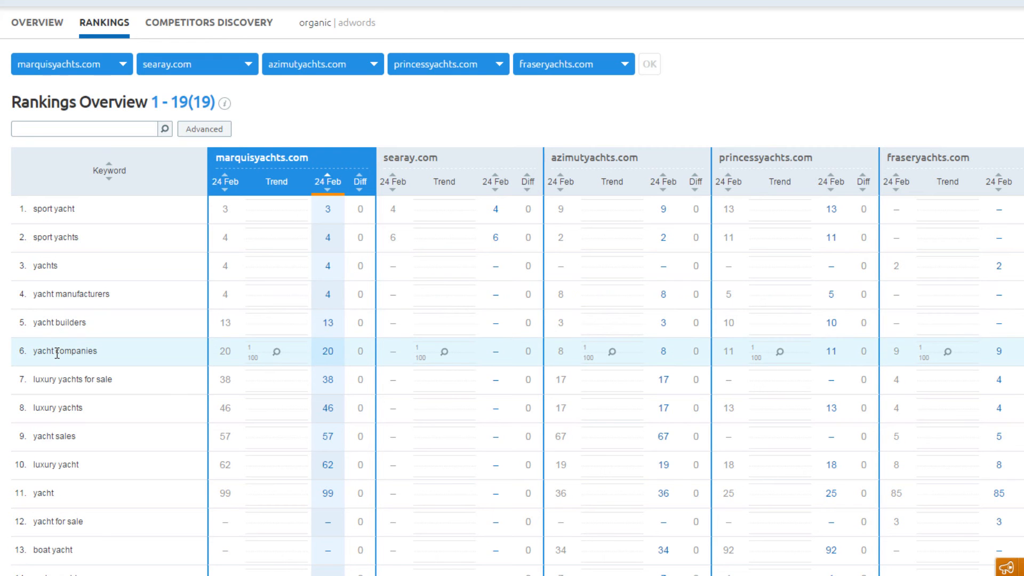
Scroll down through the organic rankings table for the 19 keywords.
scroll(down, 3)
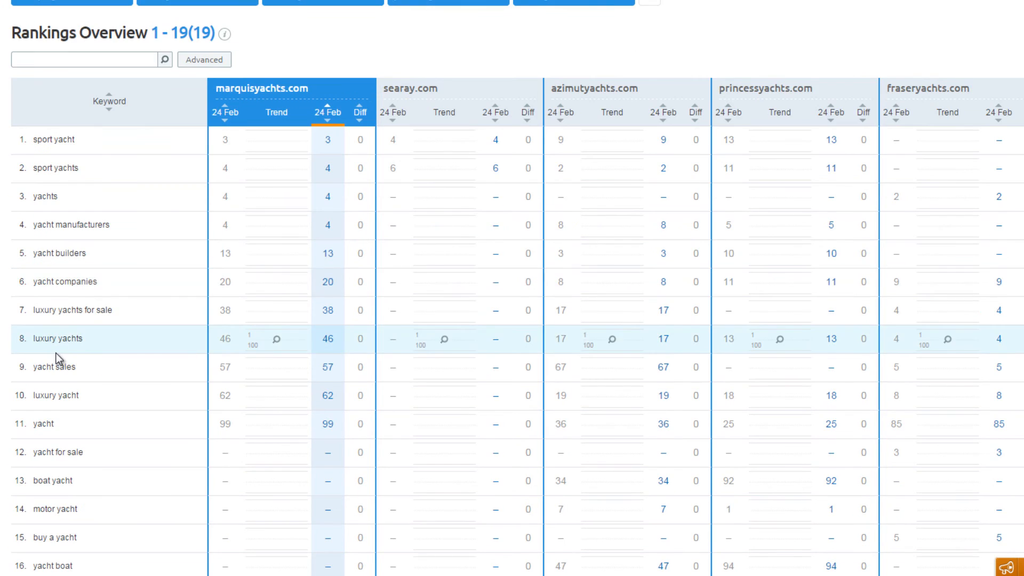
scroll(down, 3)
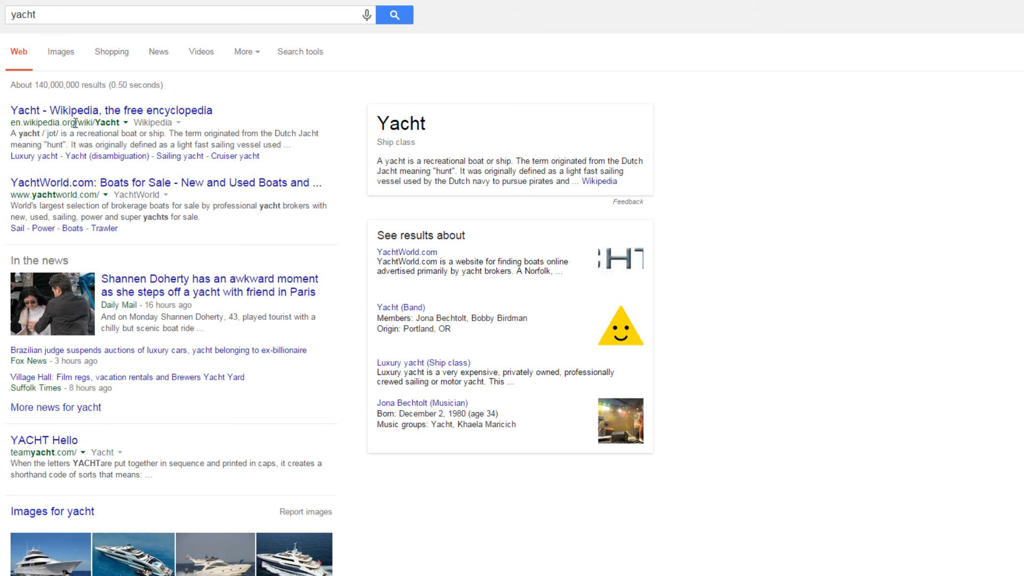
mouse_move(130, 114)
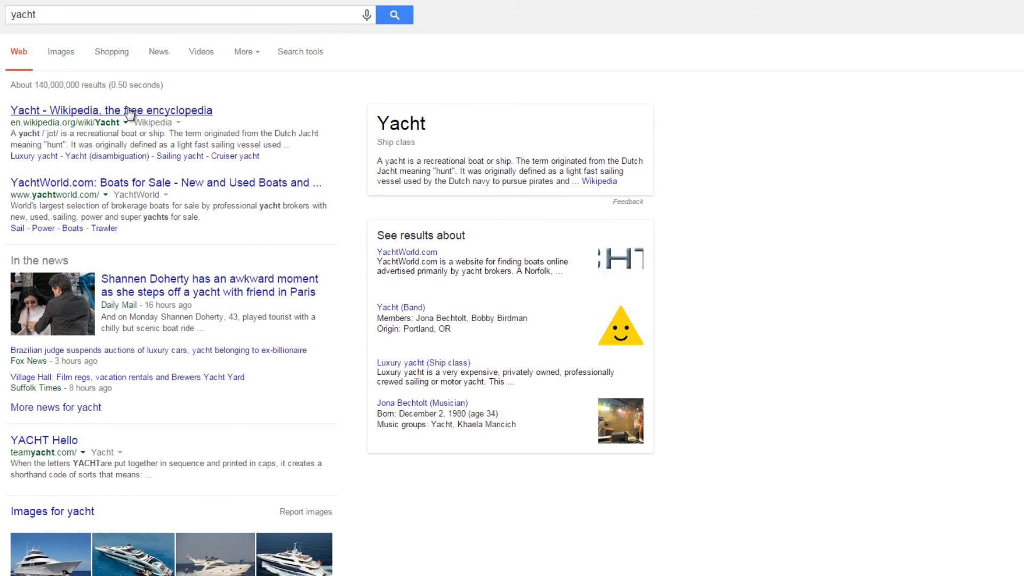
mouse_move(26, 447)
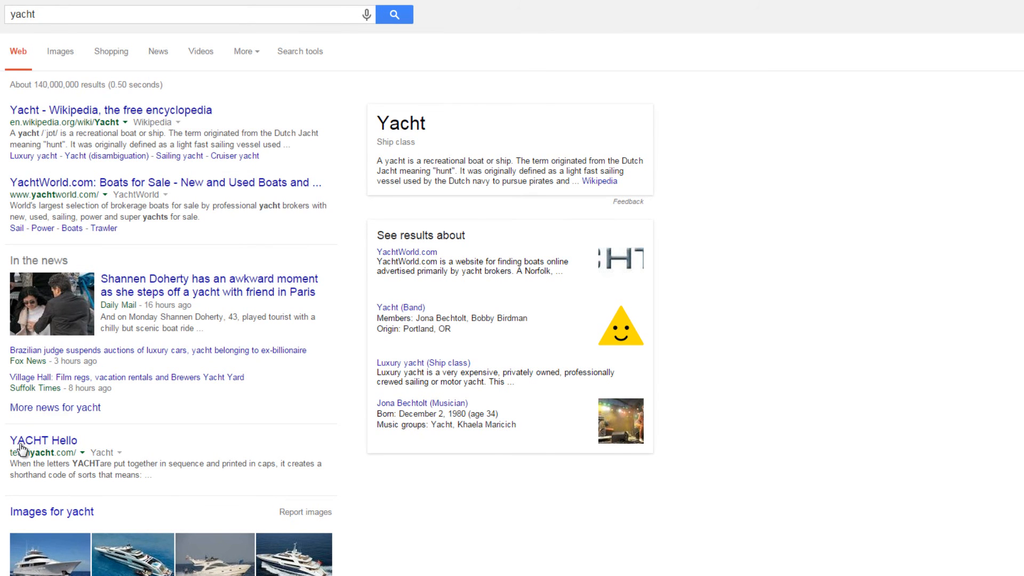
scroll(down, 3)
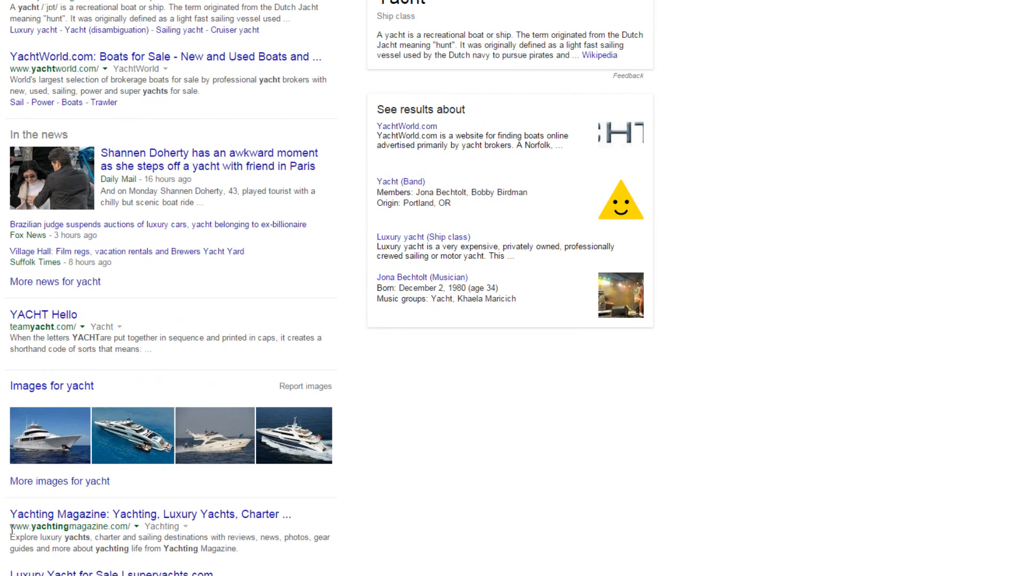
mouse_move(29, 400)
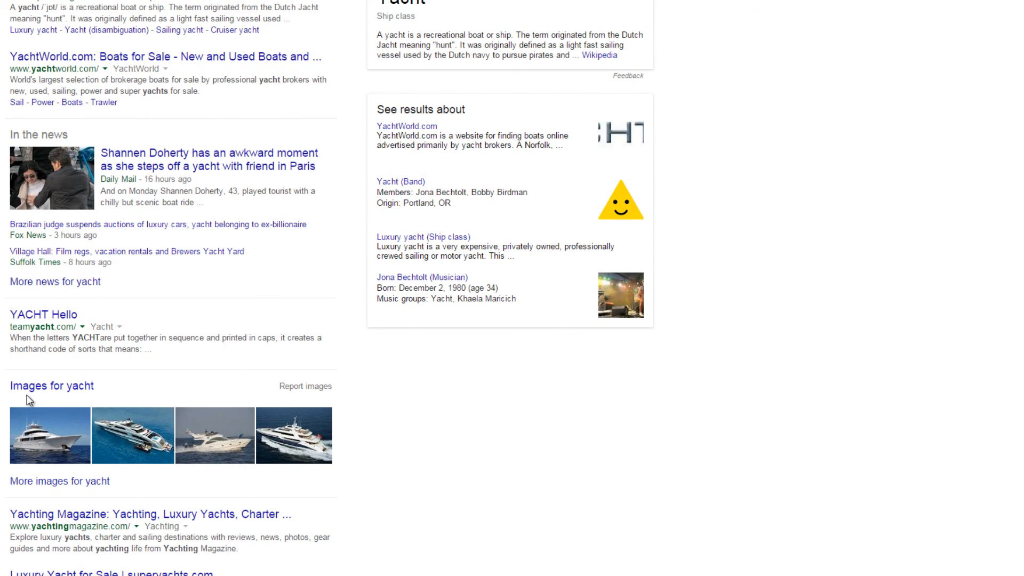
scroll(up, 3)
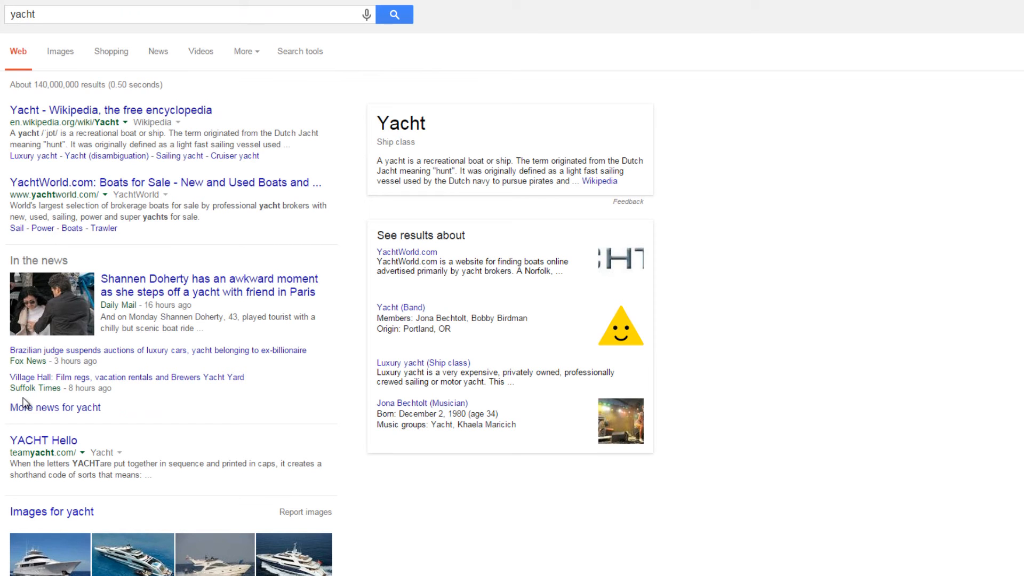
mouse_move(416, 504)
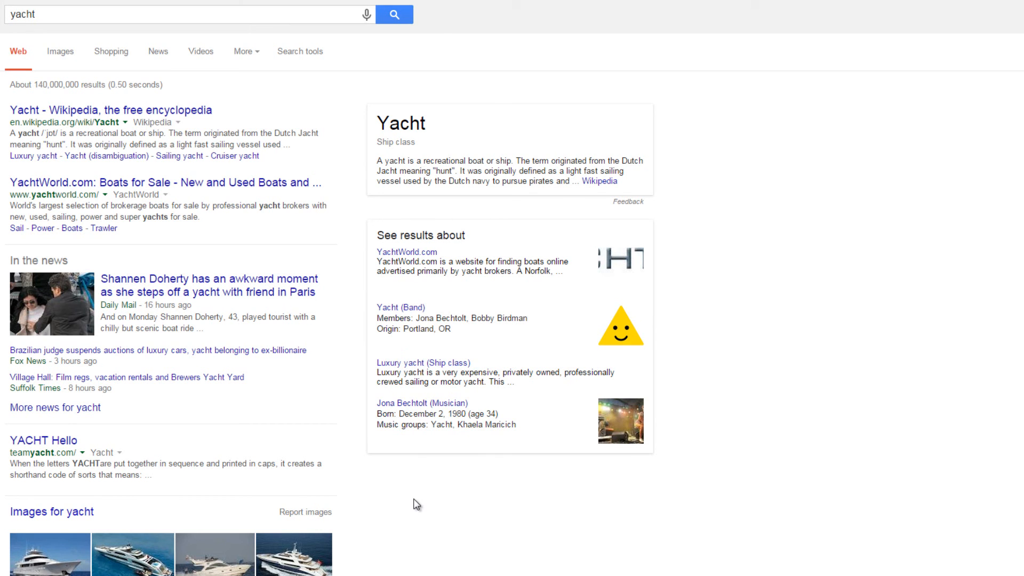
mouse_move(282, 116)
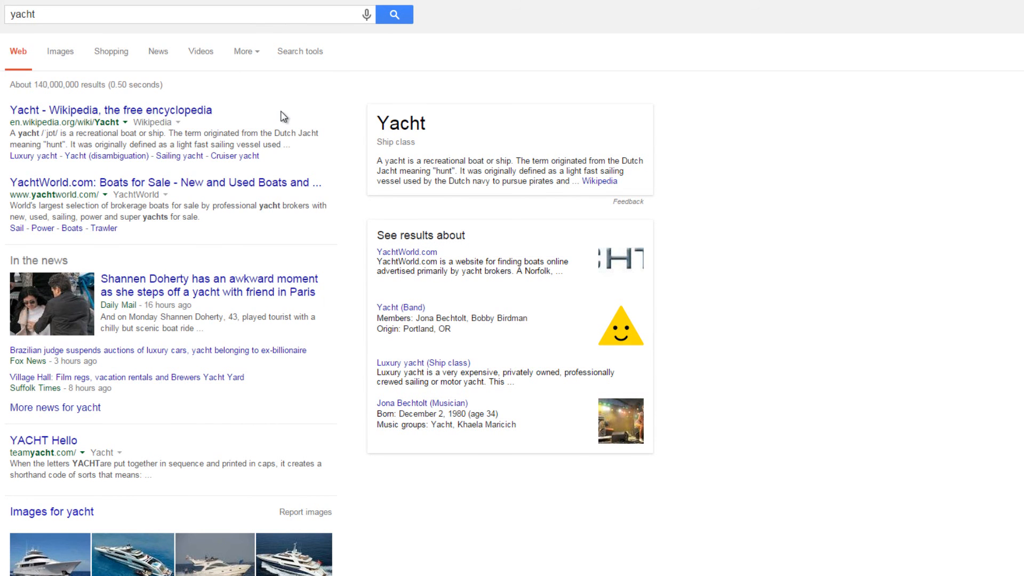
scroll(down, 3)
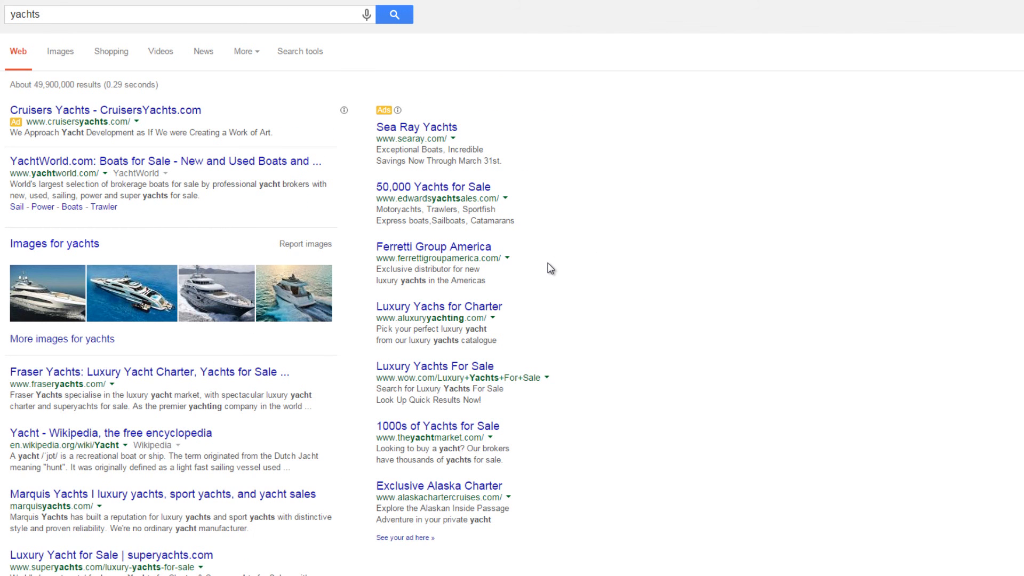
mouse_move(207, 244)
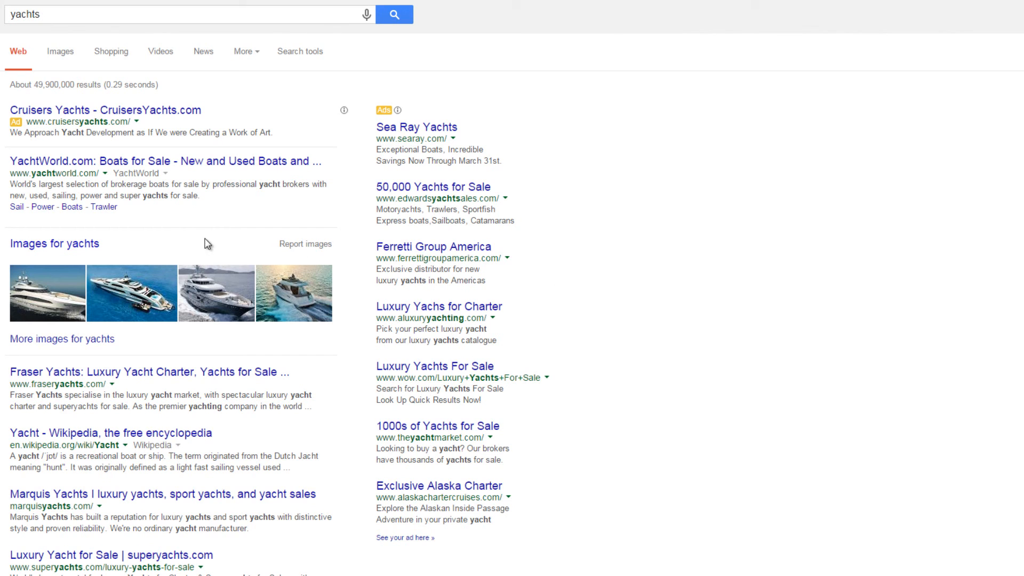
mouse_move(120, 392)
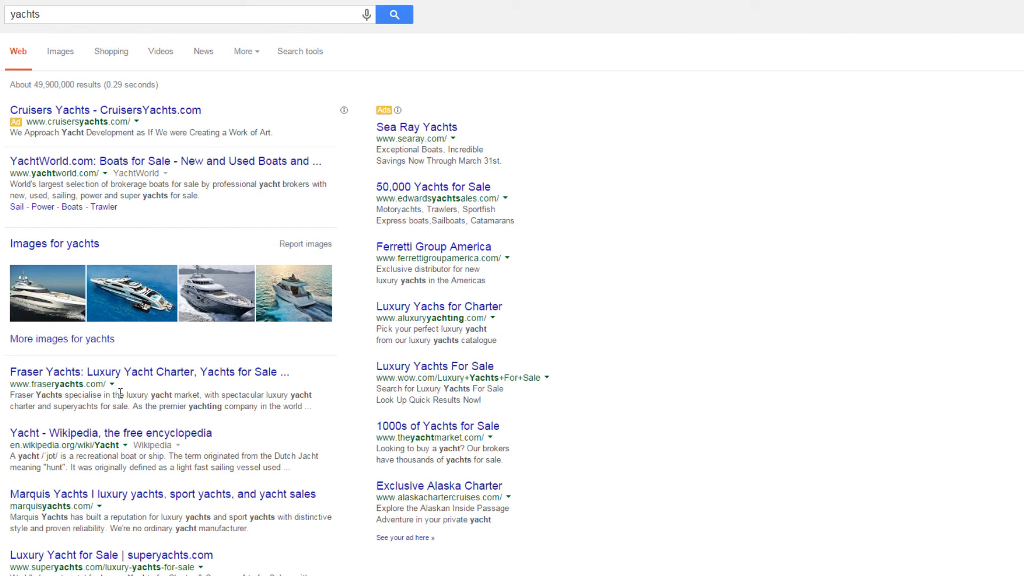
mouse_move(330, 307)
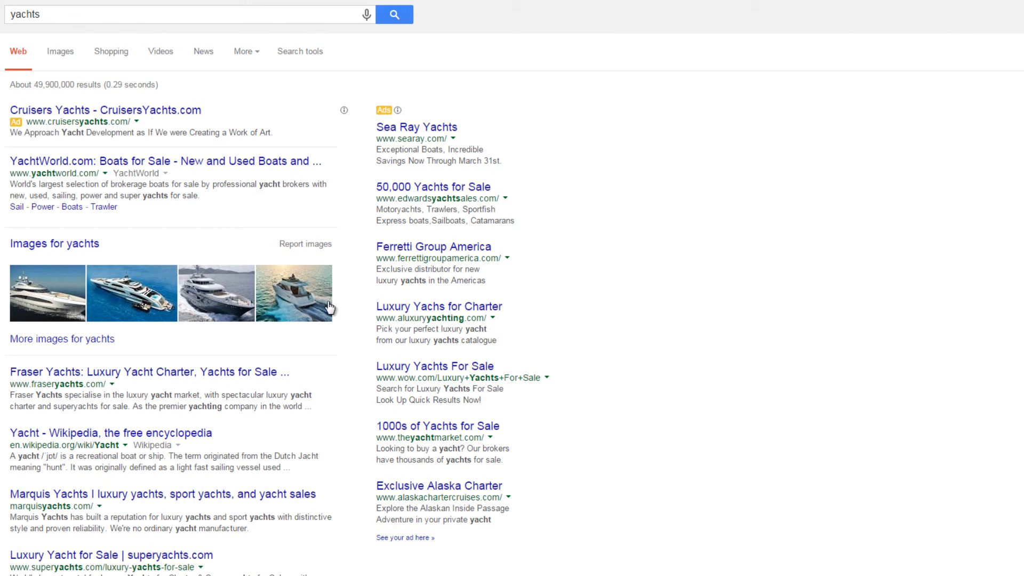
mouse_move(55, 396)
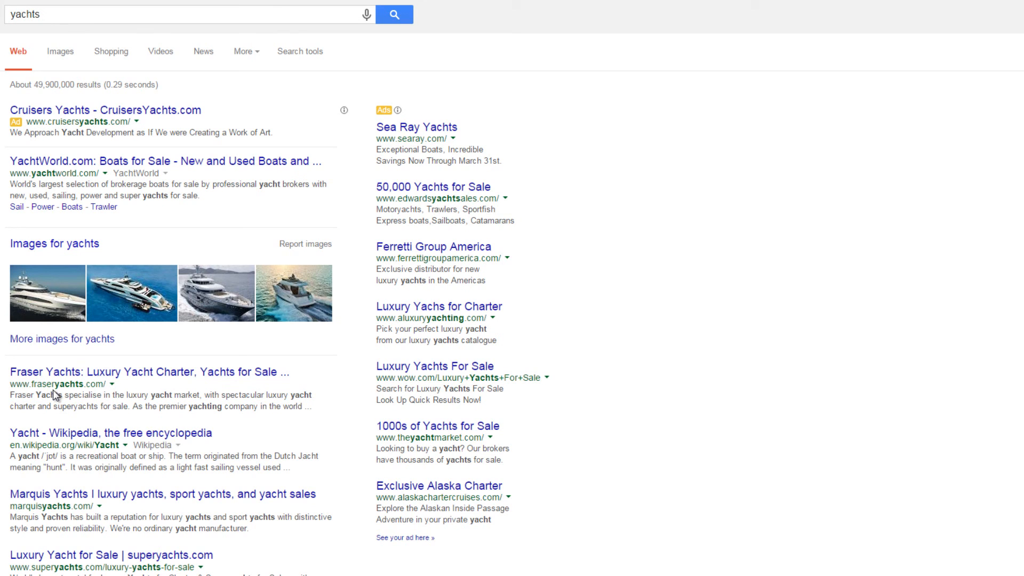
mouse_move(127, 381)
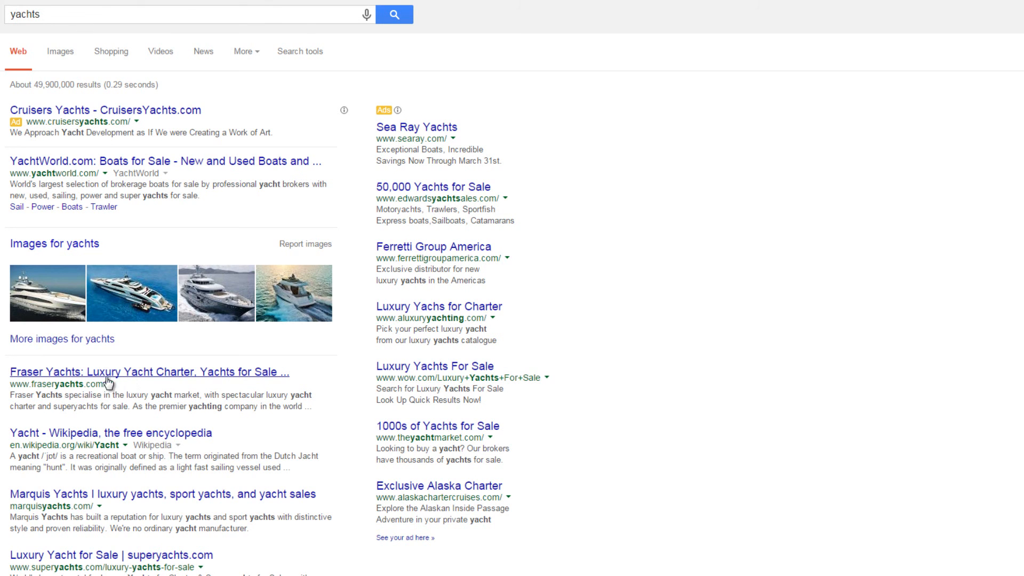
mouse_move(76, 292)
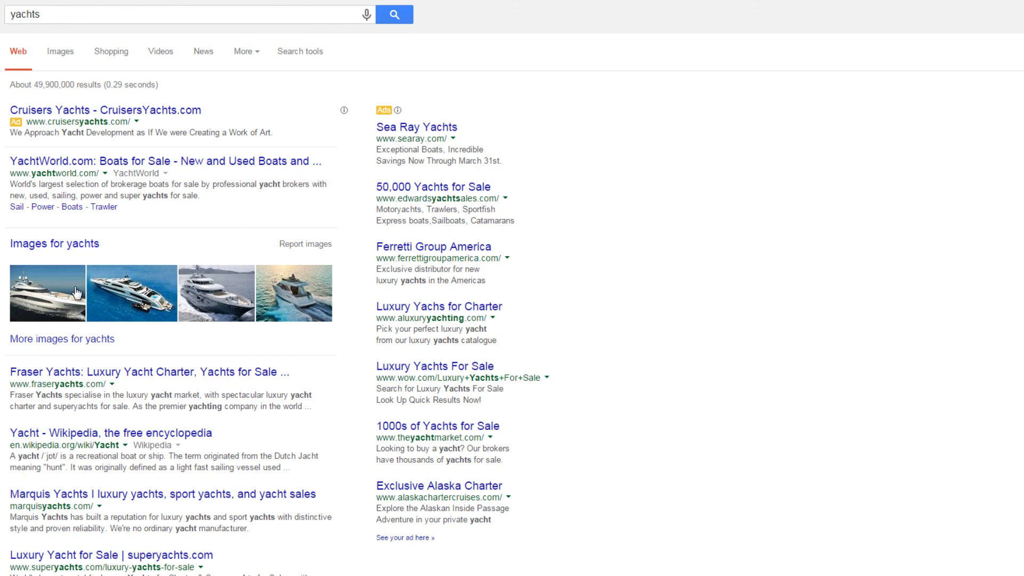
mouse_move(133, 395)
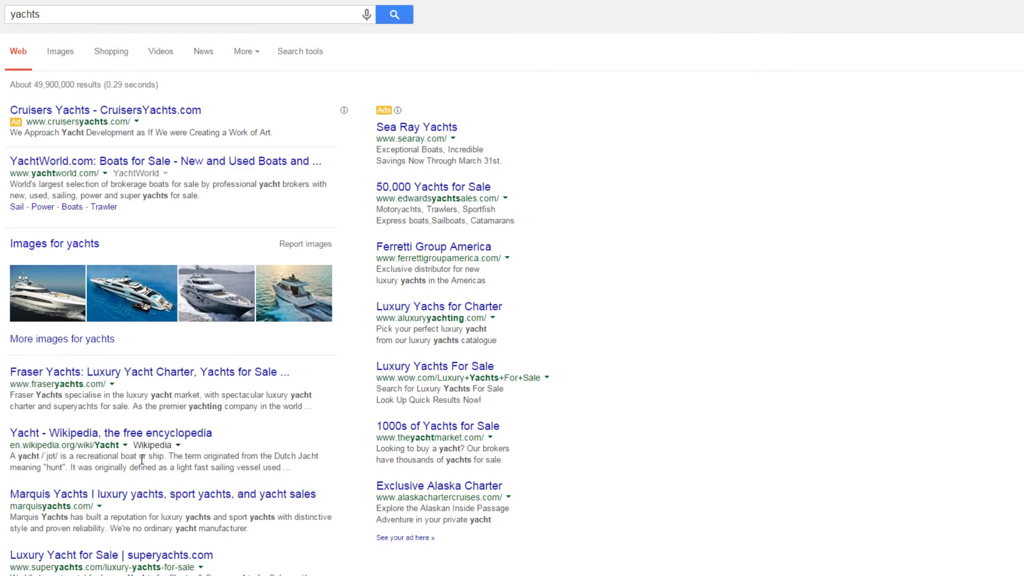
Search Google for 'luxury yacht', then 'motor yachts', and scroll through the results.
text(luxury yacht)
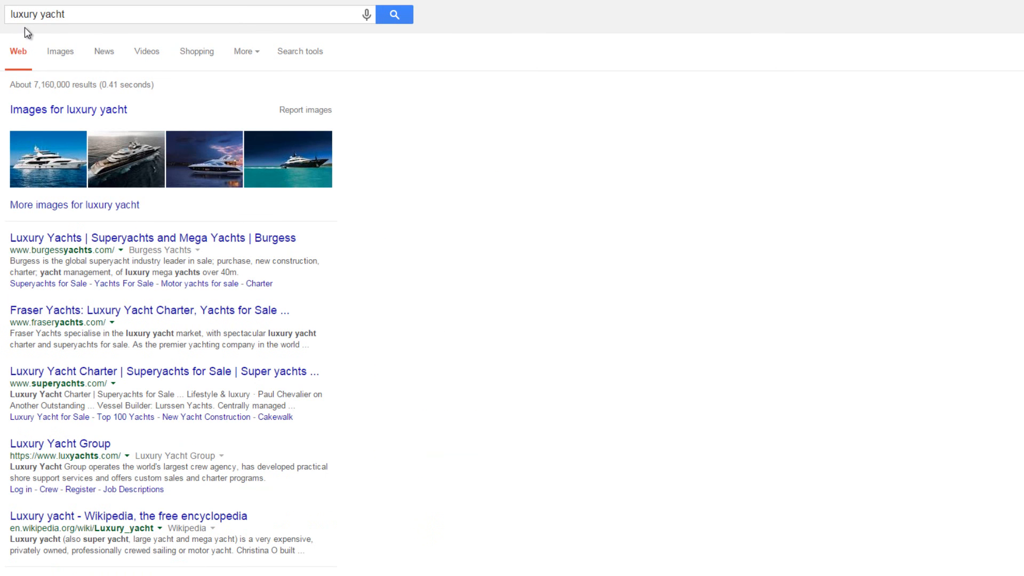
mouse_move(146, 174)
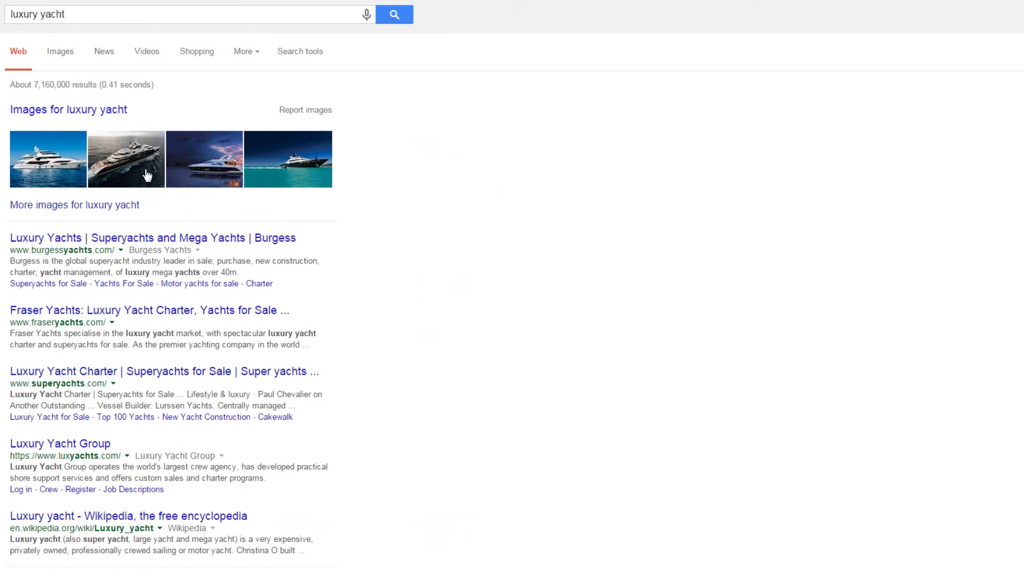
mouse_move(25, 237)
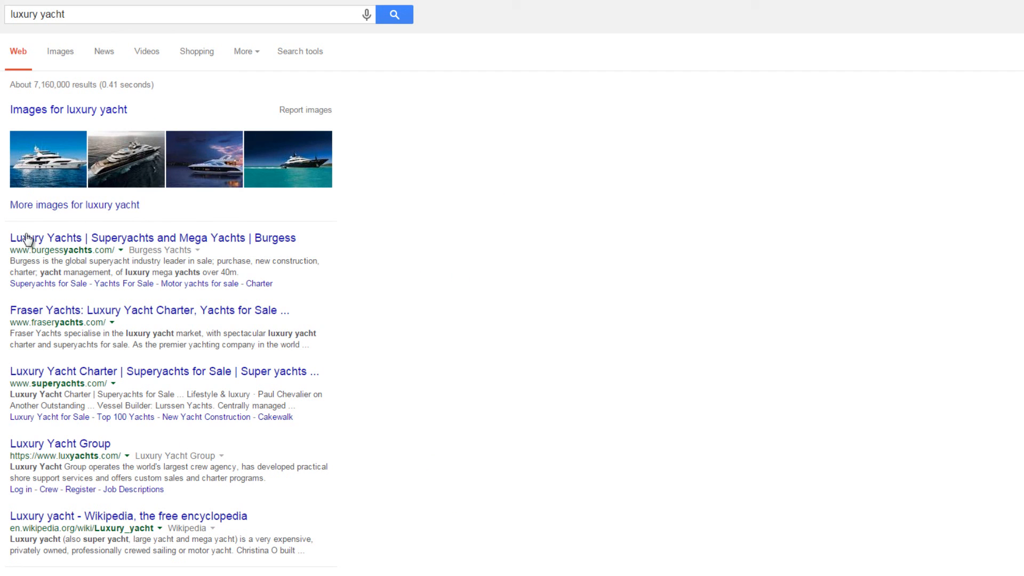
mouse_move(60, 262)
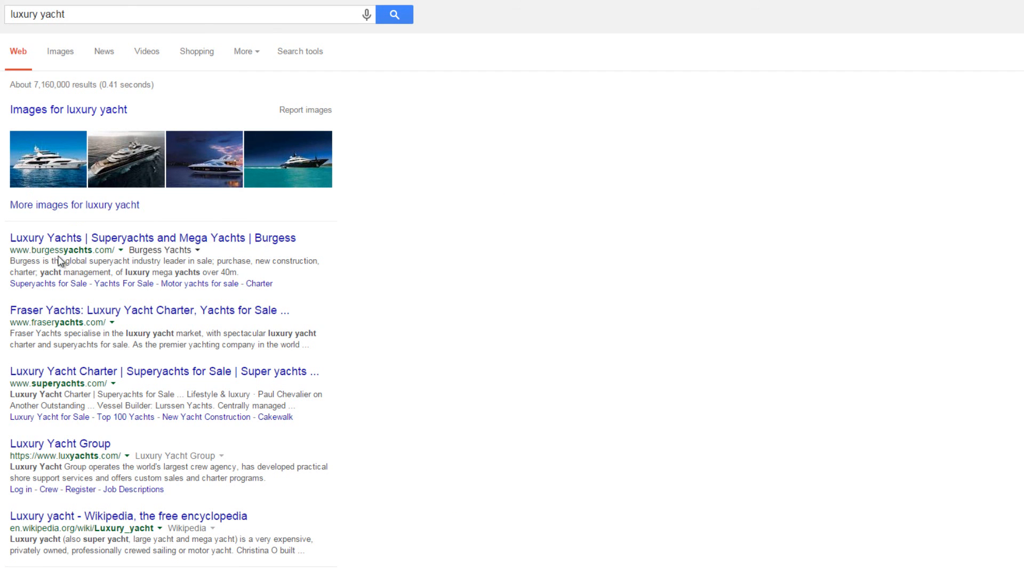
text(motor yachts)
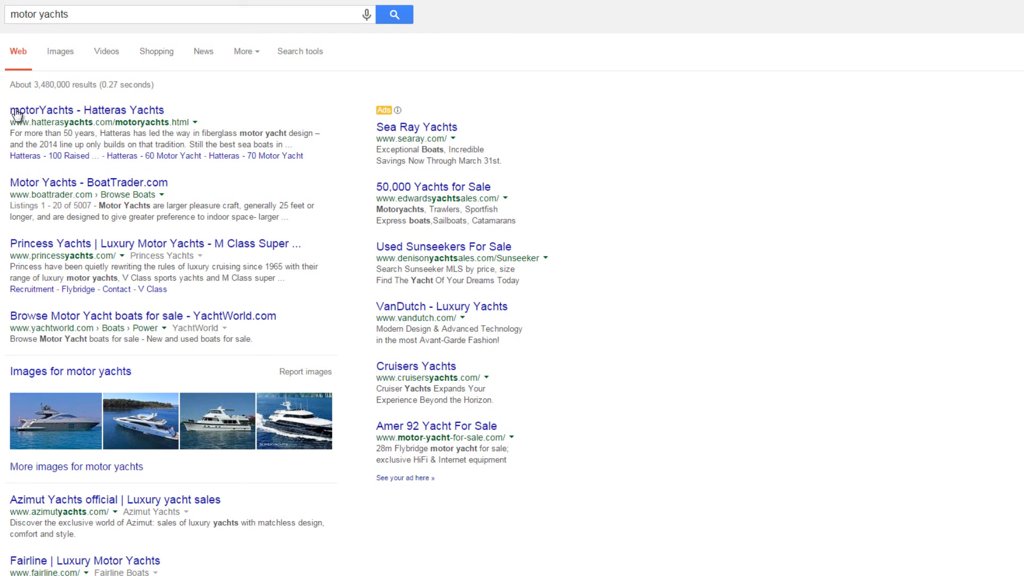
mouse_move(3, 236)
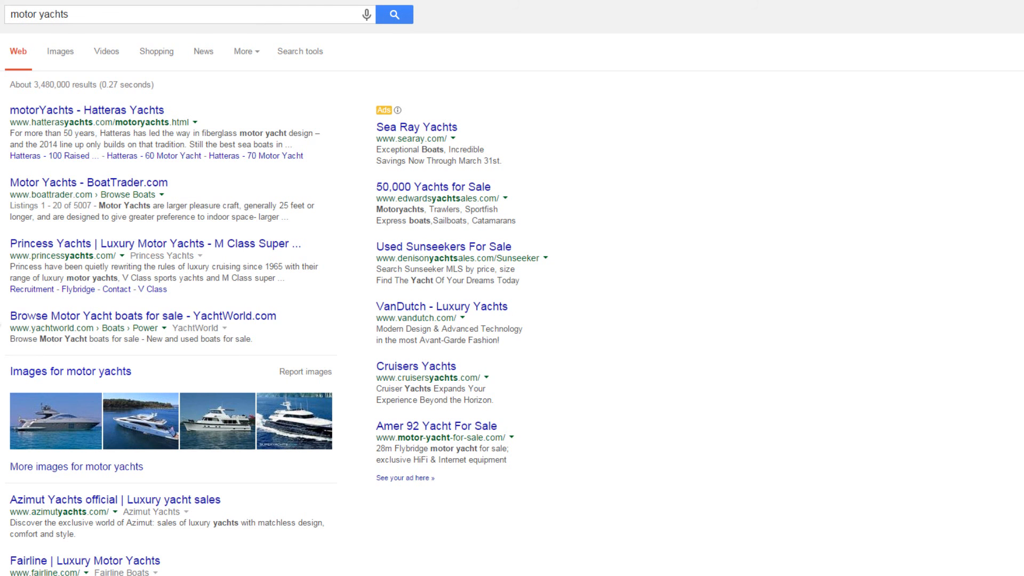
scroll(down, 3)
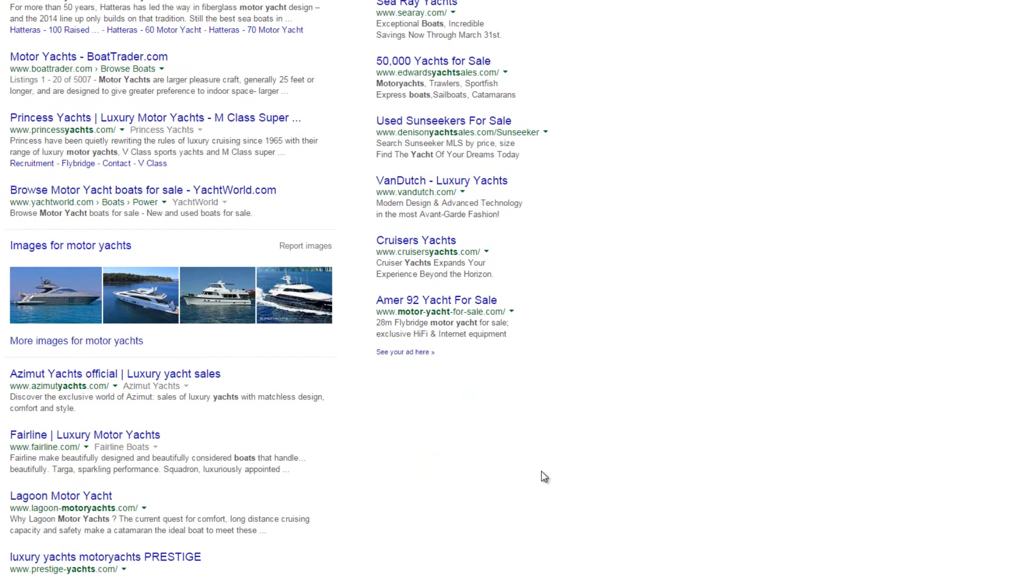
scroll(down, 3)
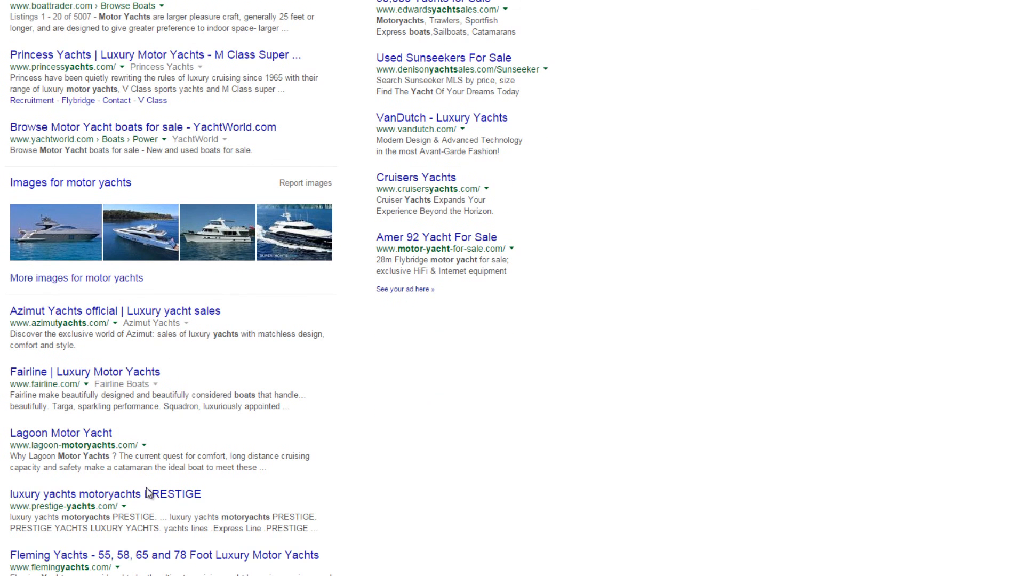
scroll(up, 3)
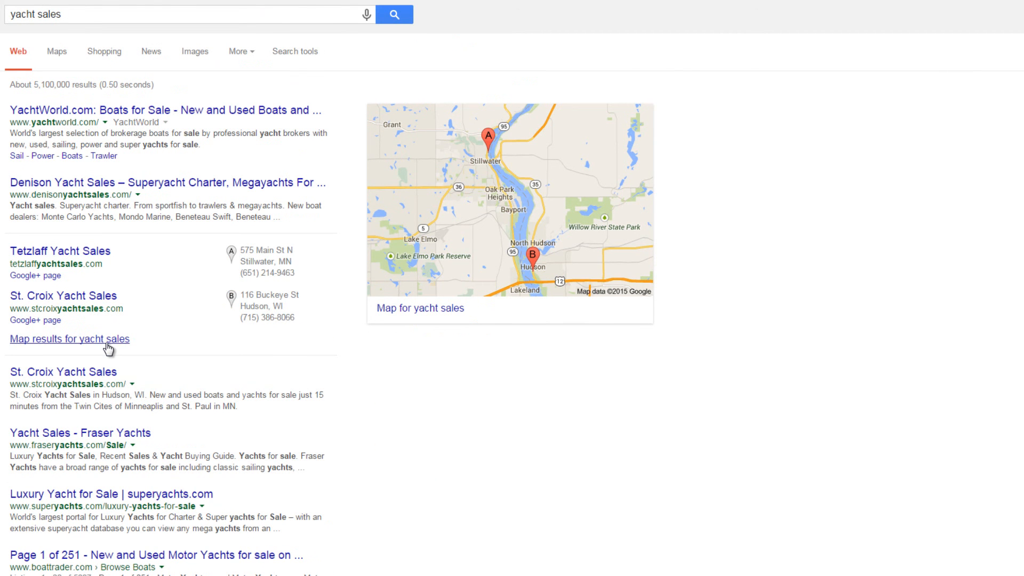
mouse_move(194, 244)
text(buy a yacht)
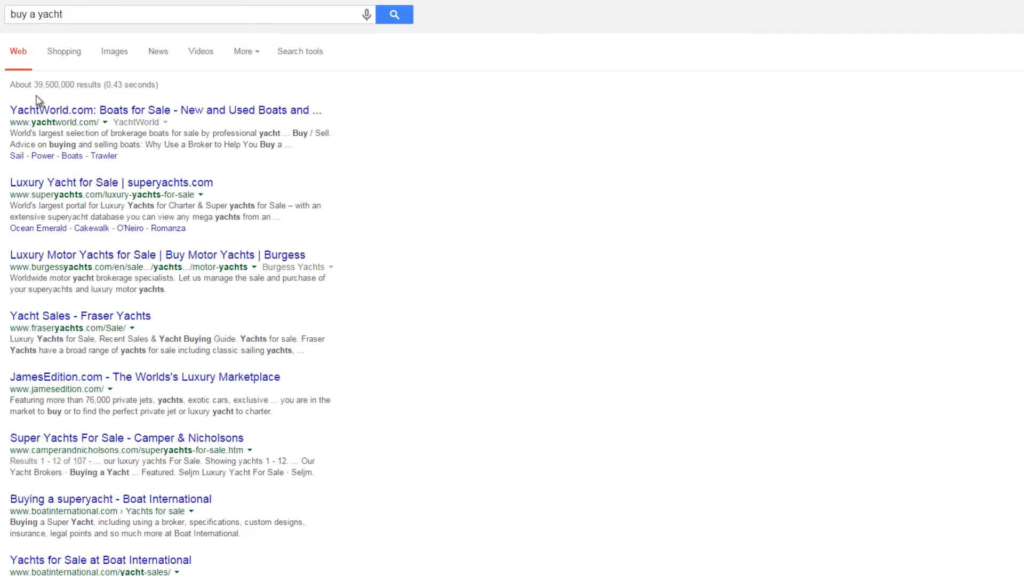
mouse_move(26, 146)
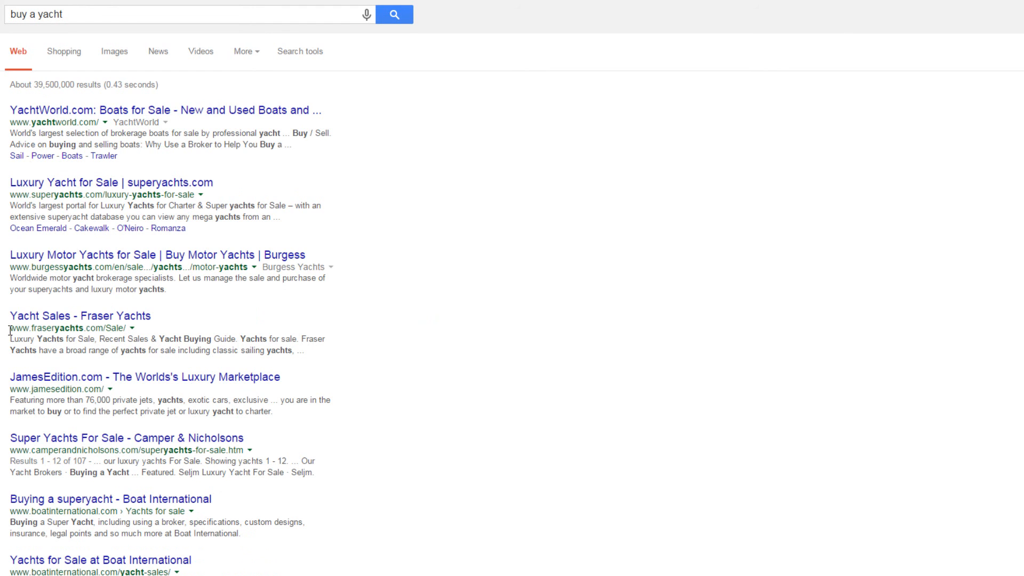
mouse_move(26, 415)
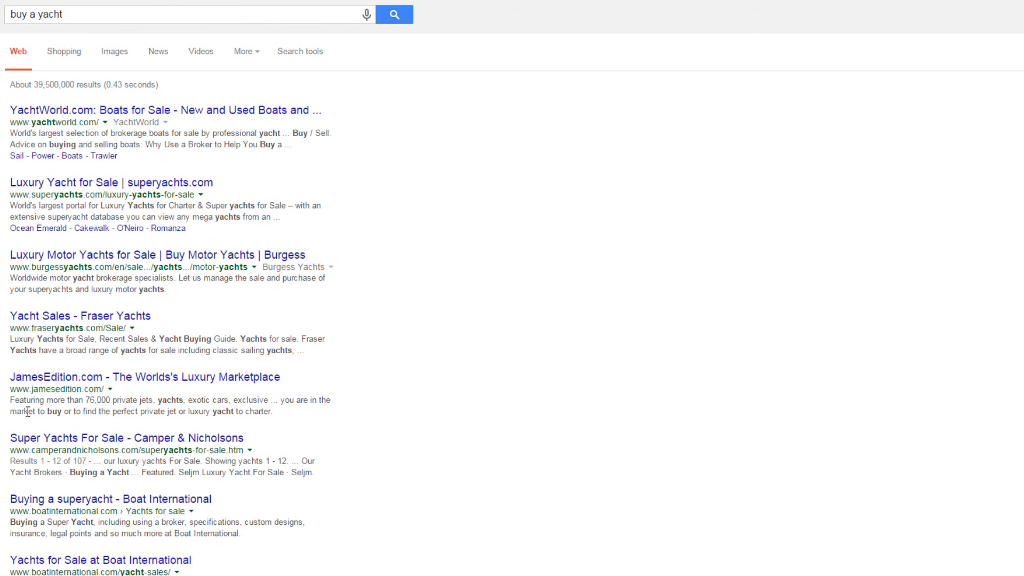
Search Google for 'yacht manufacturers'.
text(yacht manufacturers)
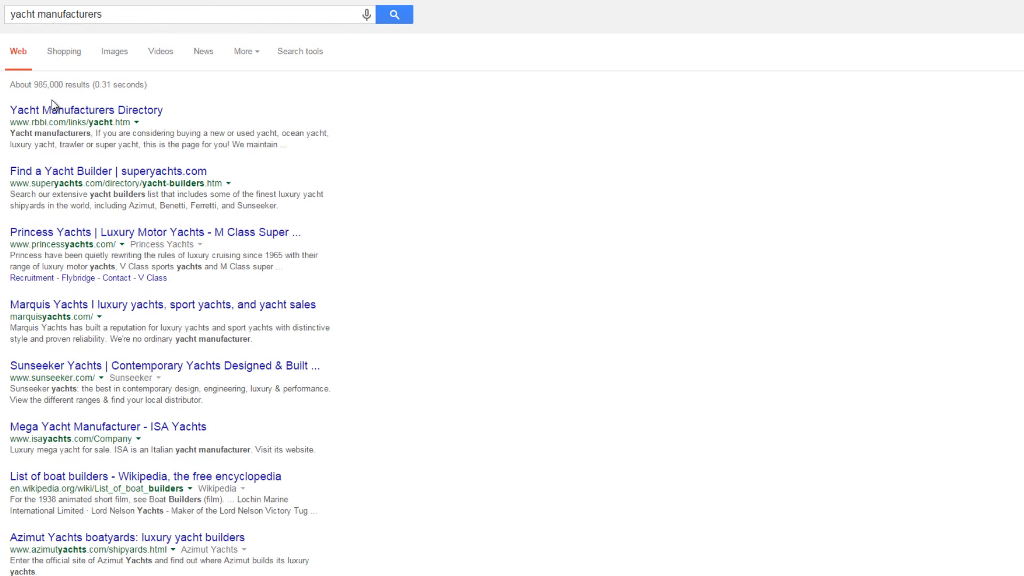
mouse_move(94, 399)
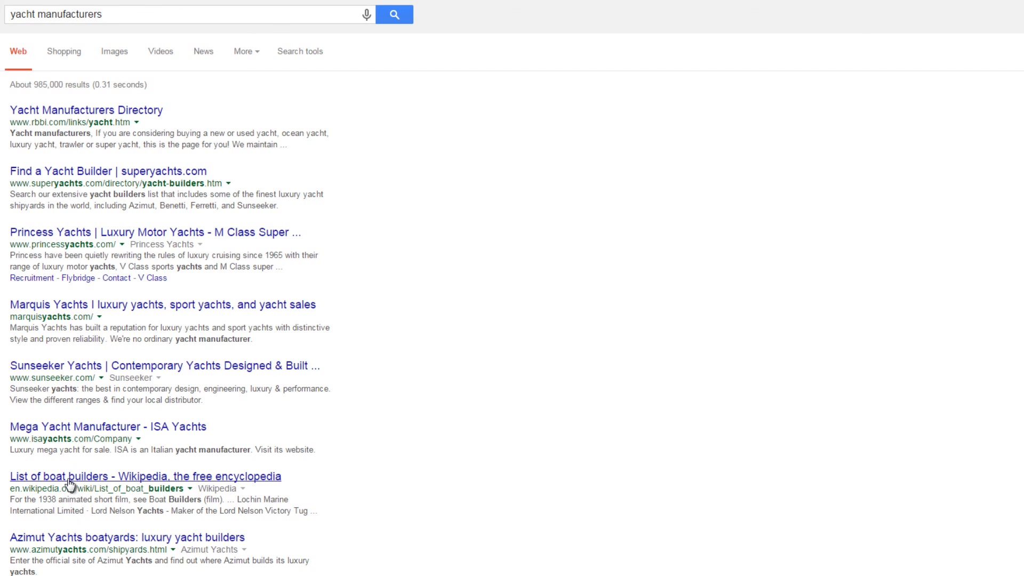
click(145, 476)
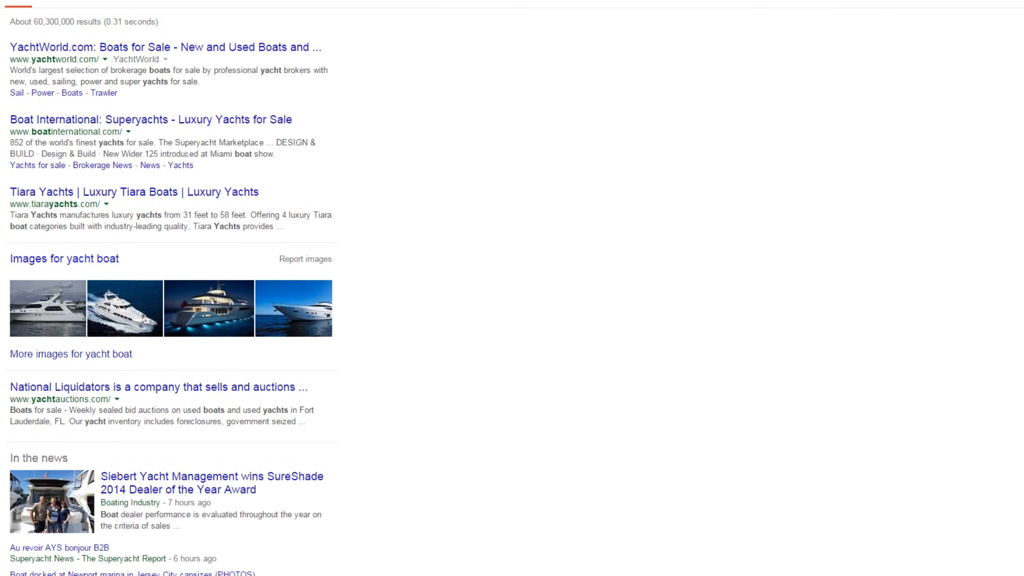
Scroll down through the 'yacht boat' Google results and back up.
scroll(down, 3)
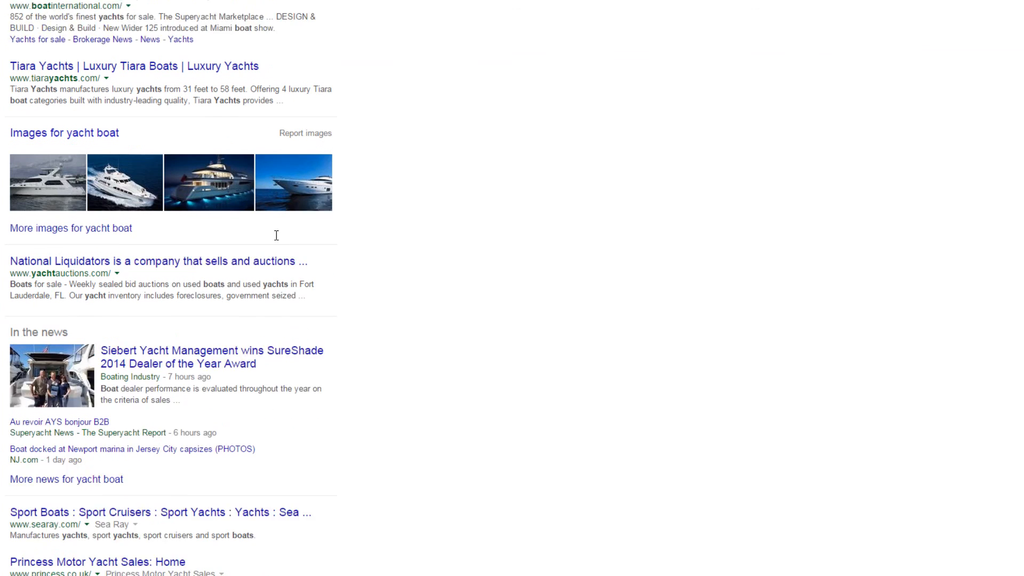
scroll(down, 3)
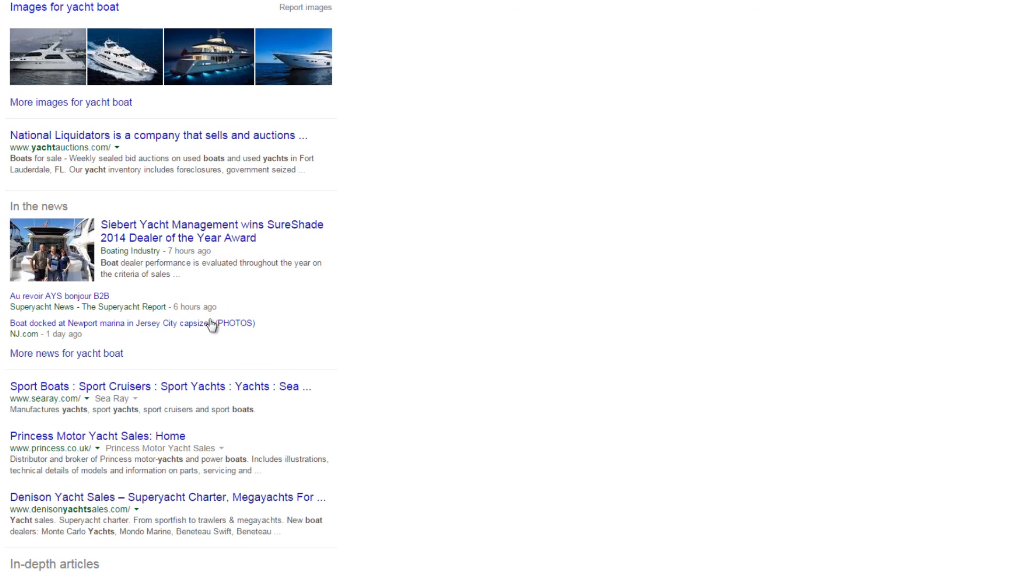
scroll(down, 3)
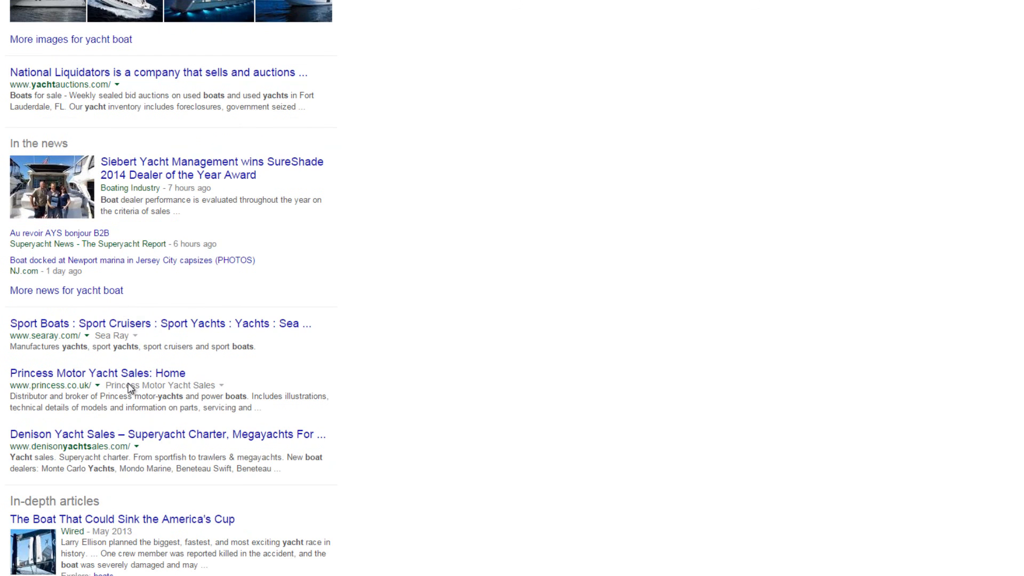
scroll(down, 3)
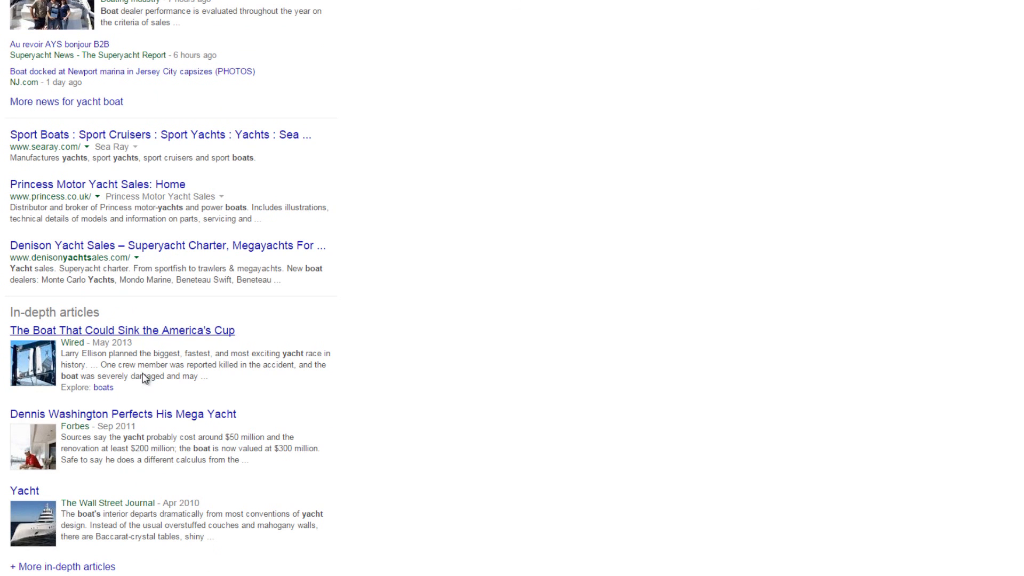
mouse_move(171, 360)
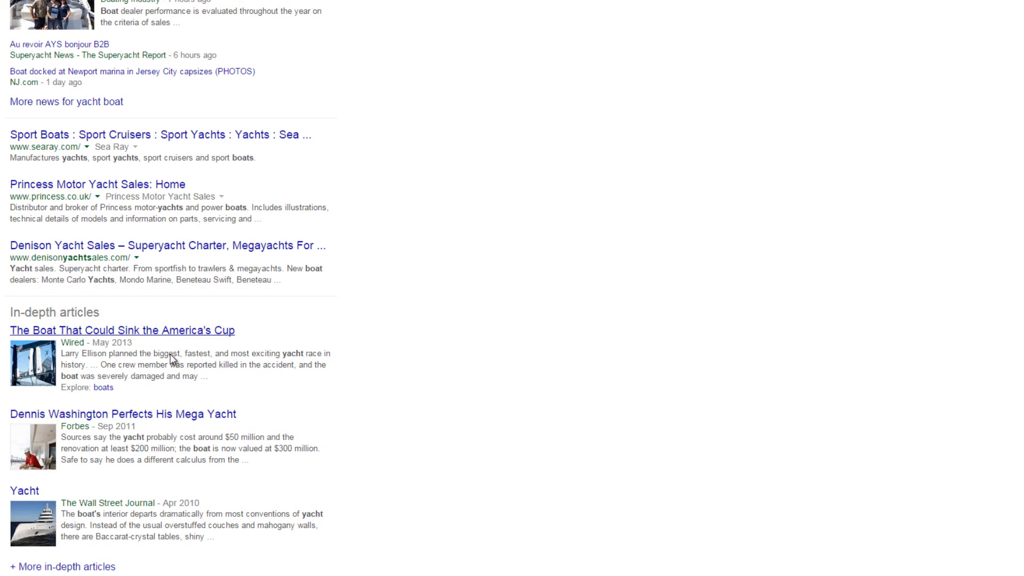
scroll(up, 3)
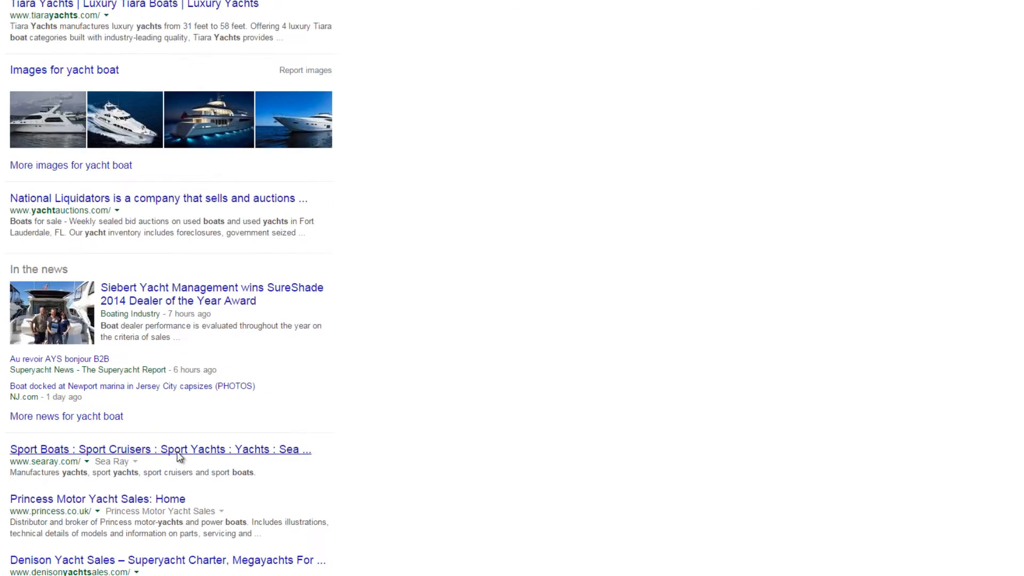
scroll(up, 3)
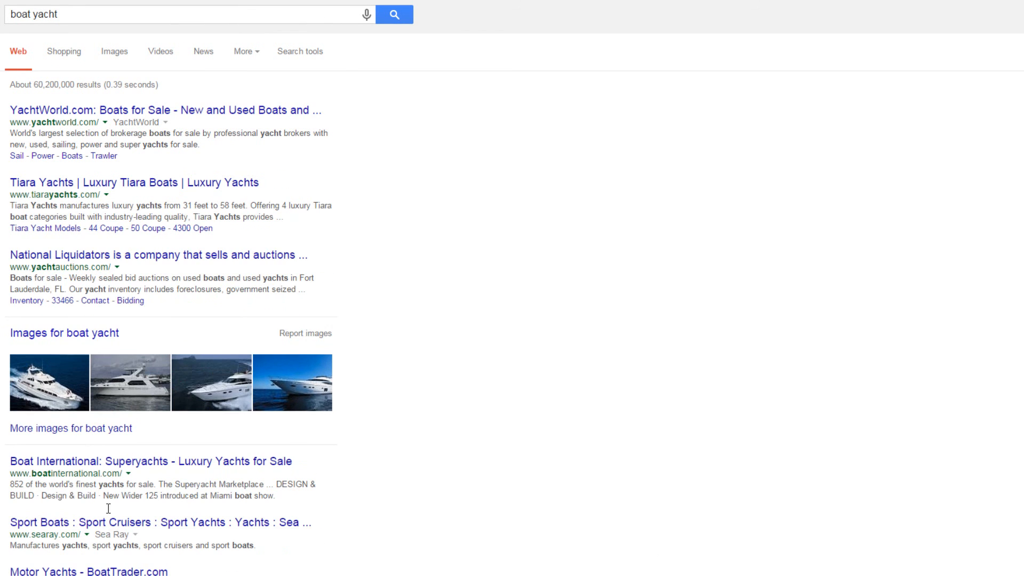
mouse_move(126, 128)
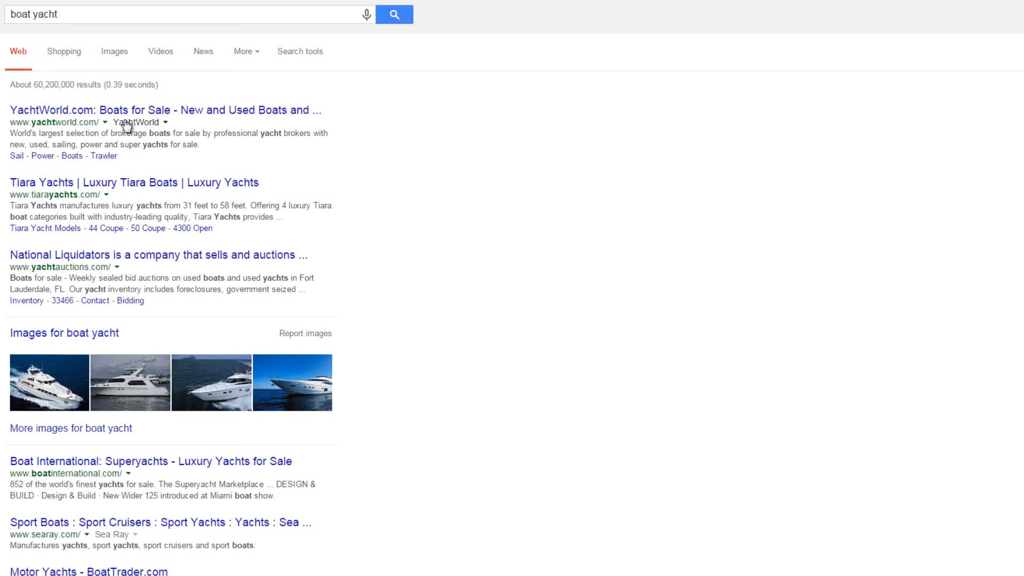
mouse_move(151, 250)
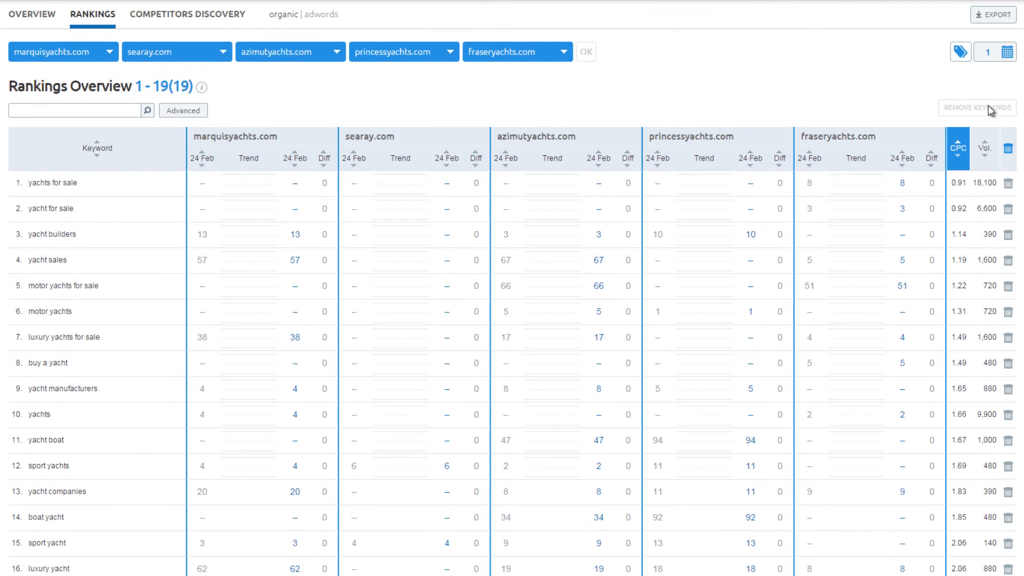
Remove the selected keywords, including 'yacht boat', pending confirmation.
scroll(down, 3)
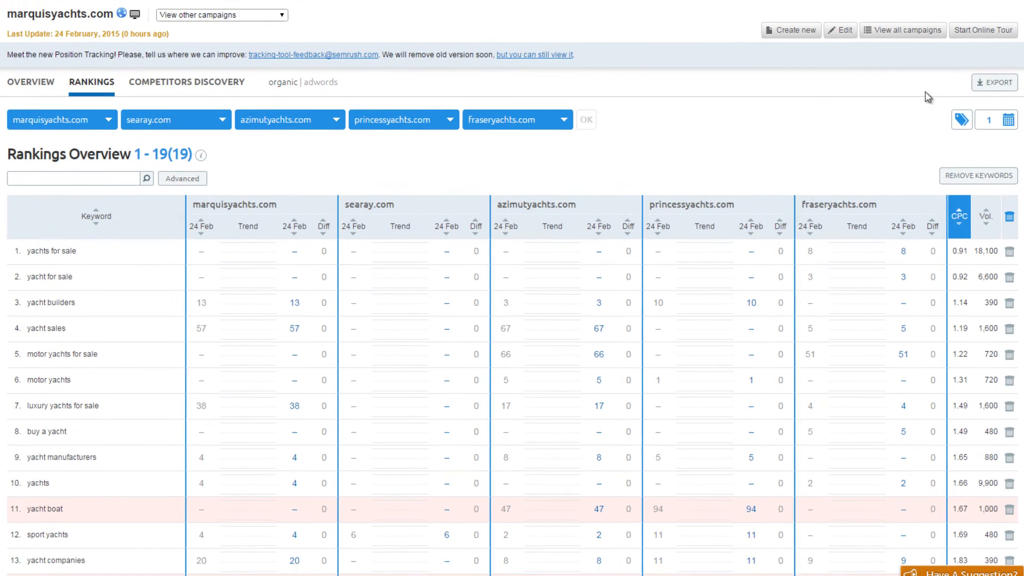
click(977, 175)
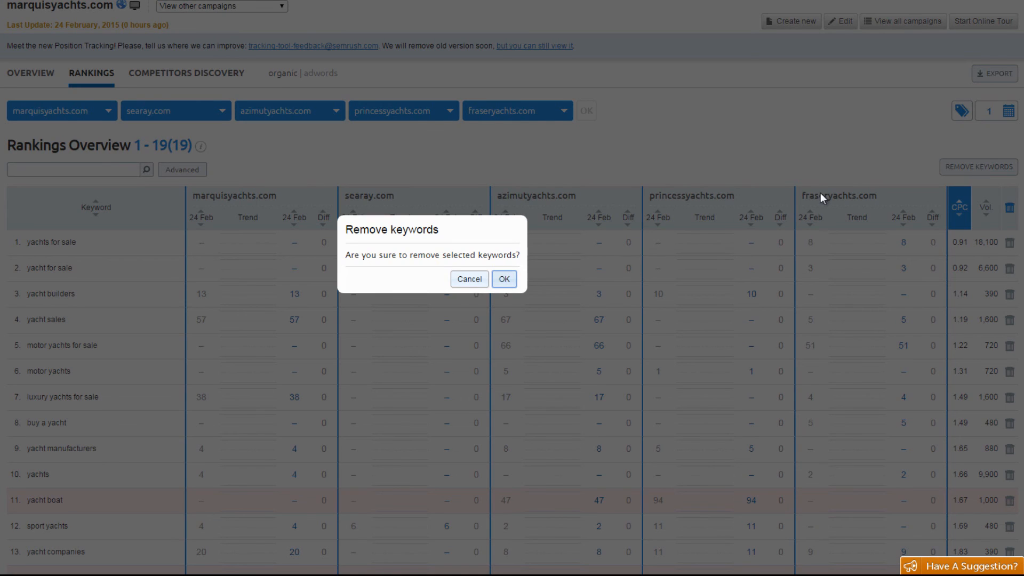